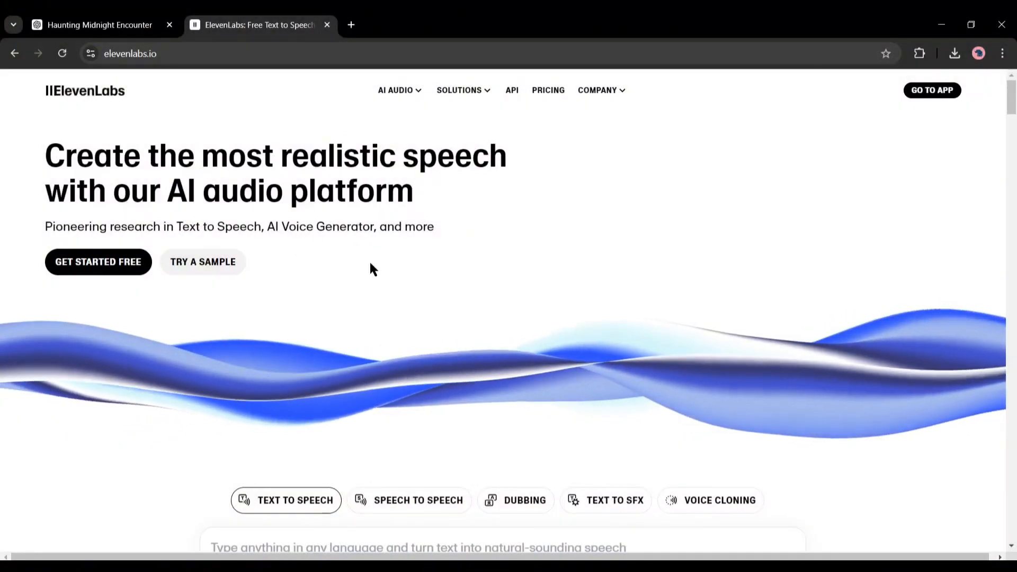
Step: Scroll through the ElevenLabs plans, highlighting the Starter plan's $5 monthly price
scroll(down, 3)
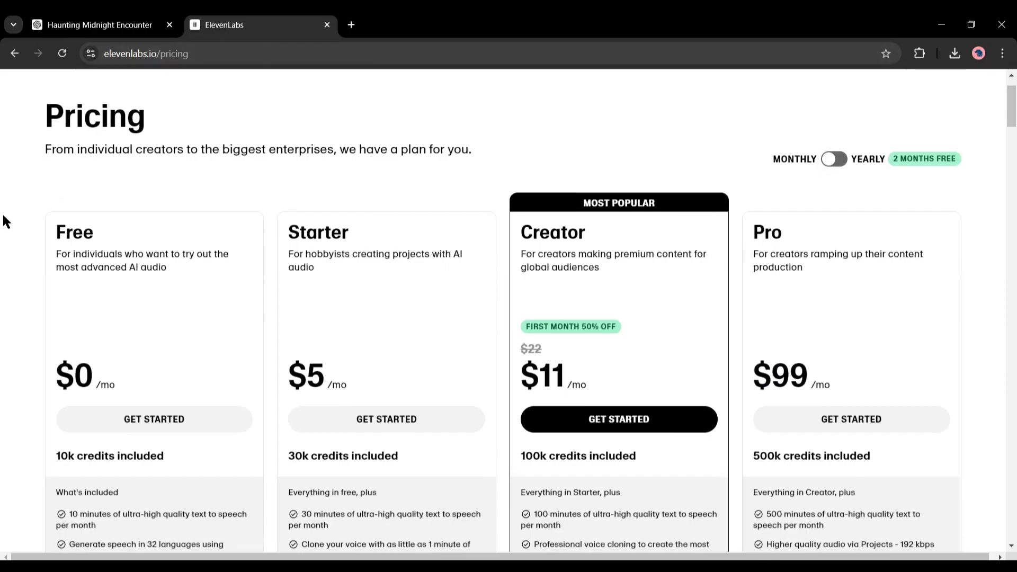
scroll(down, 3)
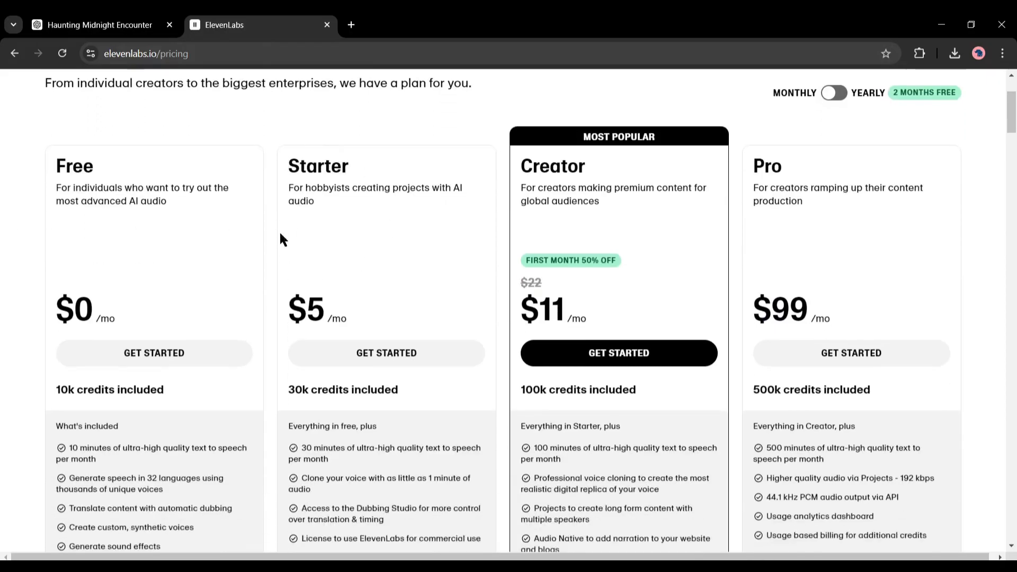
double_click(306, 310)
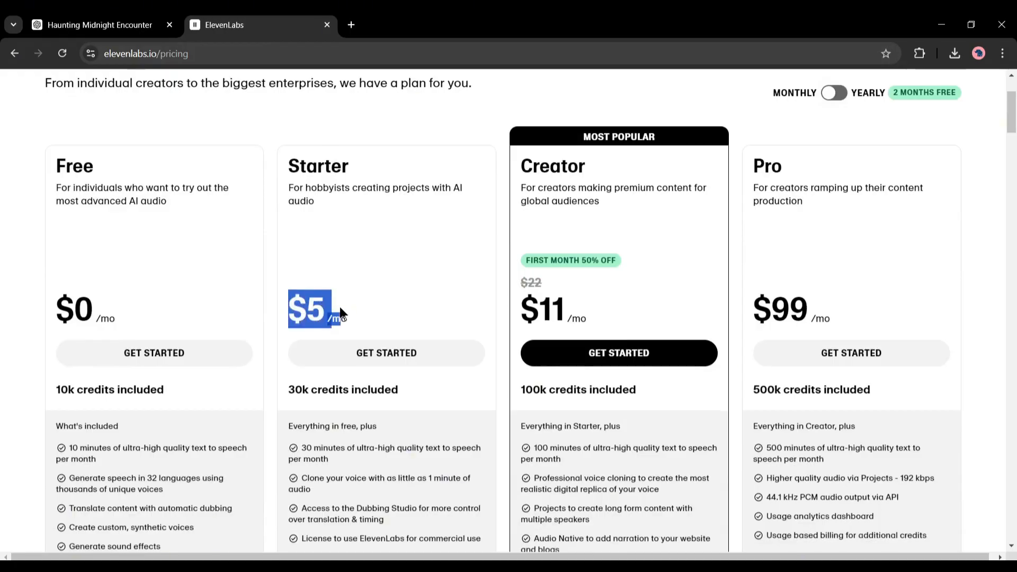
scroll(down, 3)
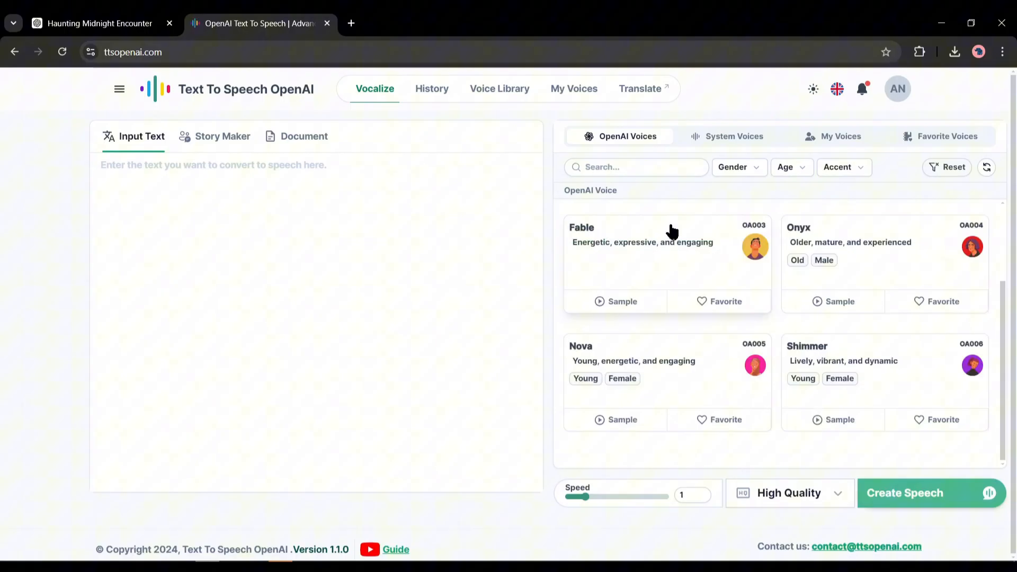
Step: Search Google for 'TTS' and open the sponsored TTS OpenAI result
click(500, 89)
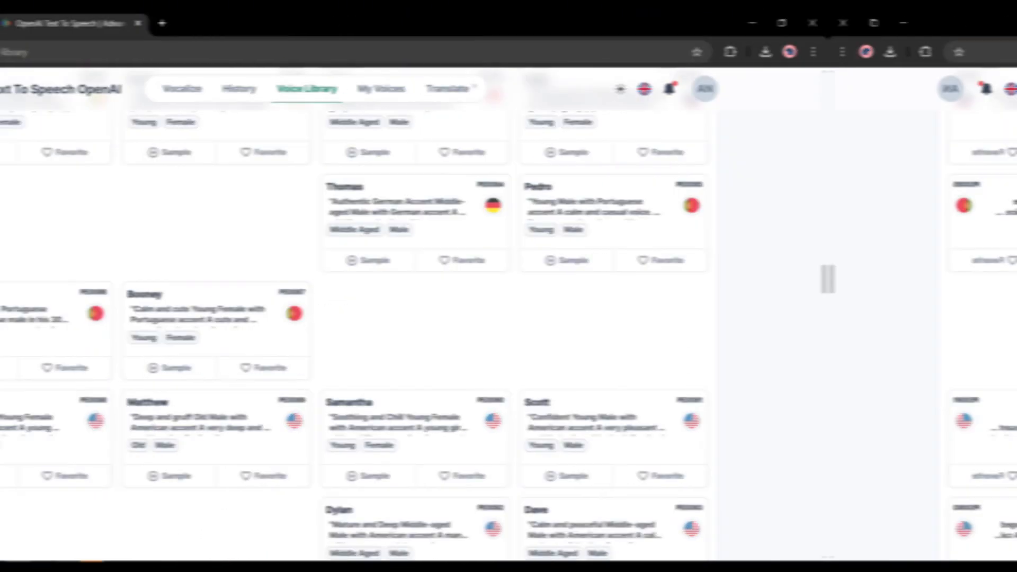
text(TTS OPen AI)
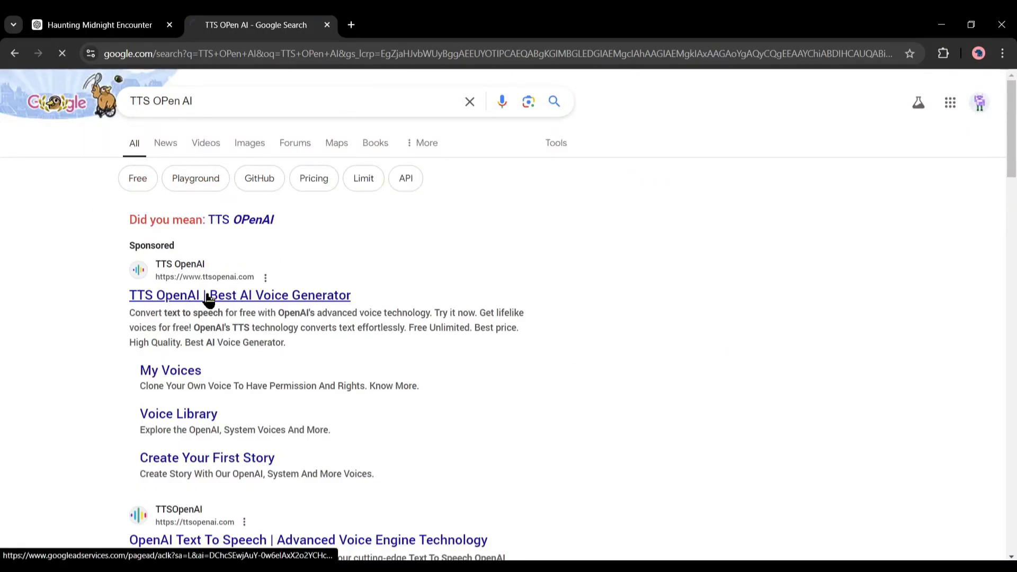
click(240, 295)
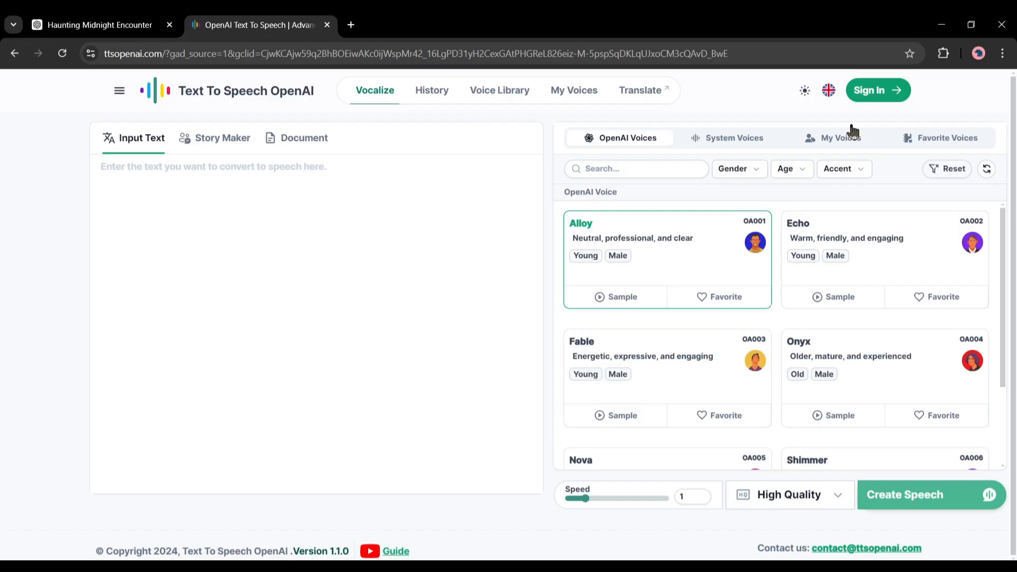
Step: Sign in to the account, then place the cursor in the Input Text box
click(878, 89)
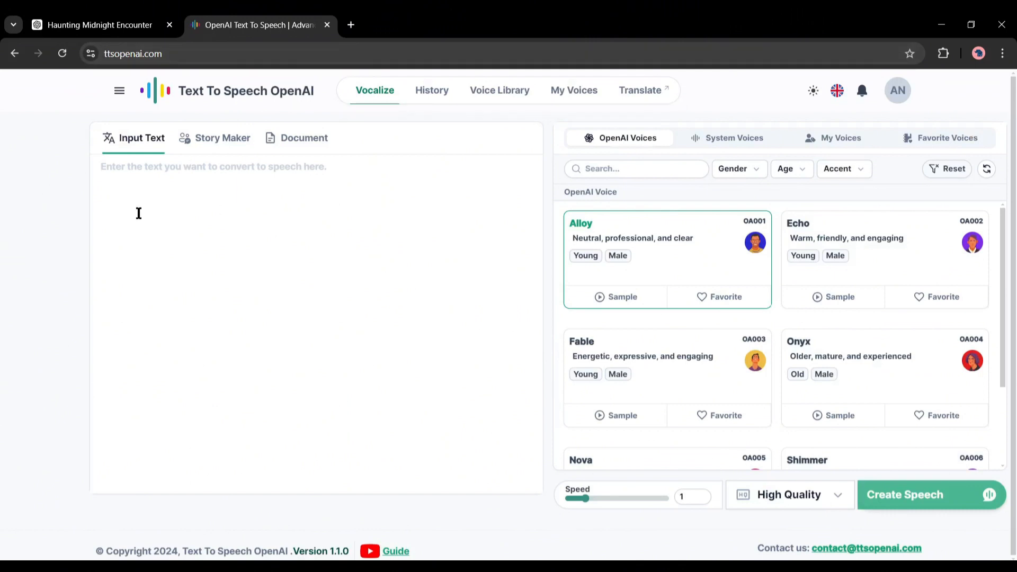
click(272, 166)
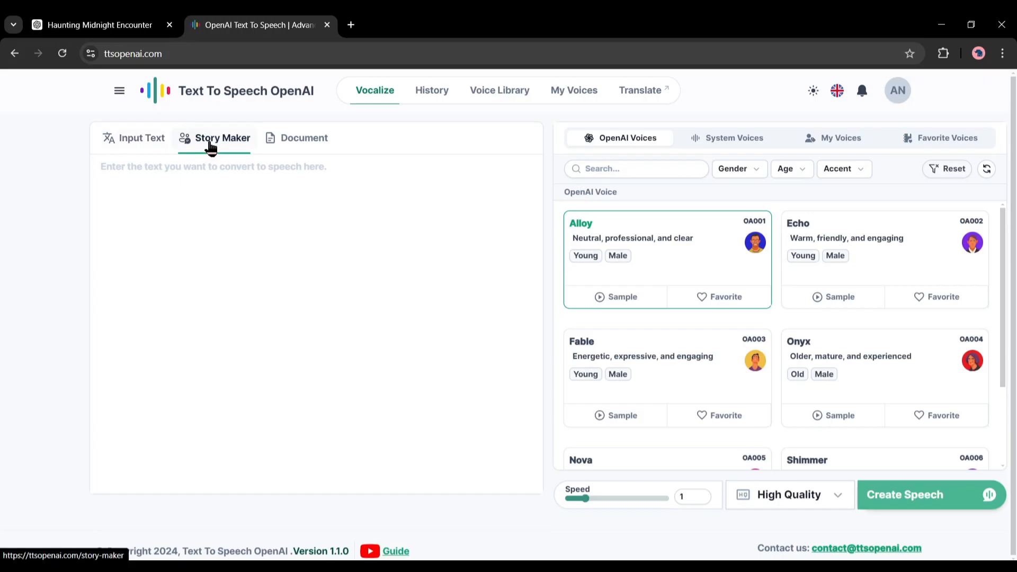
click(304, 138)
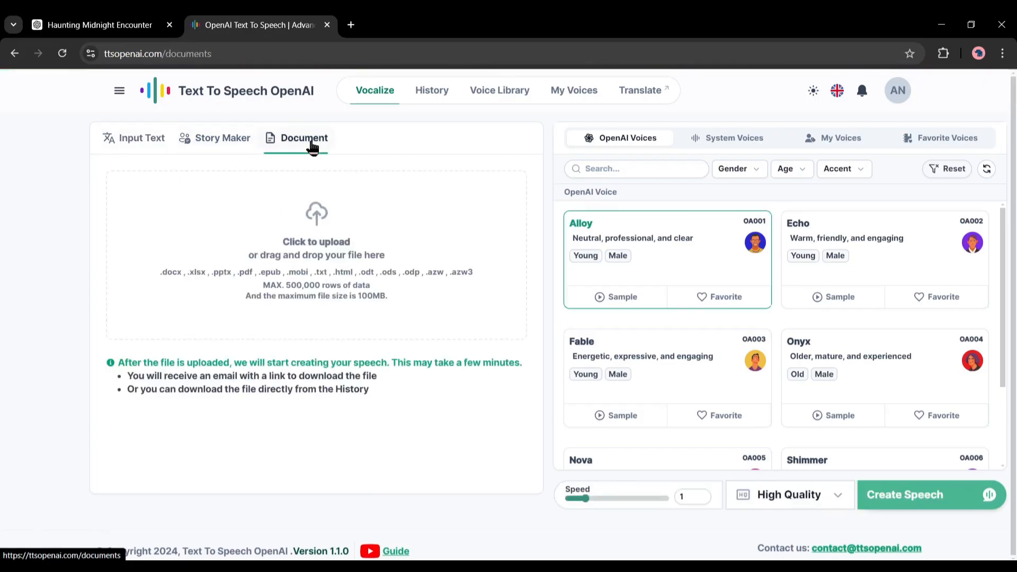
click(222, 138)
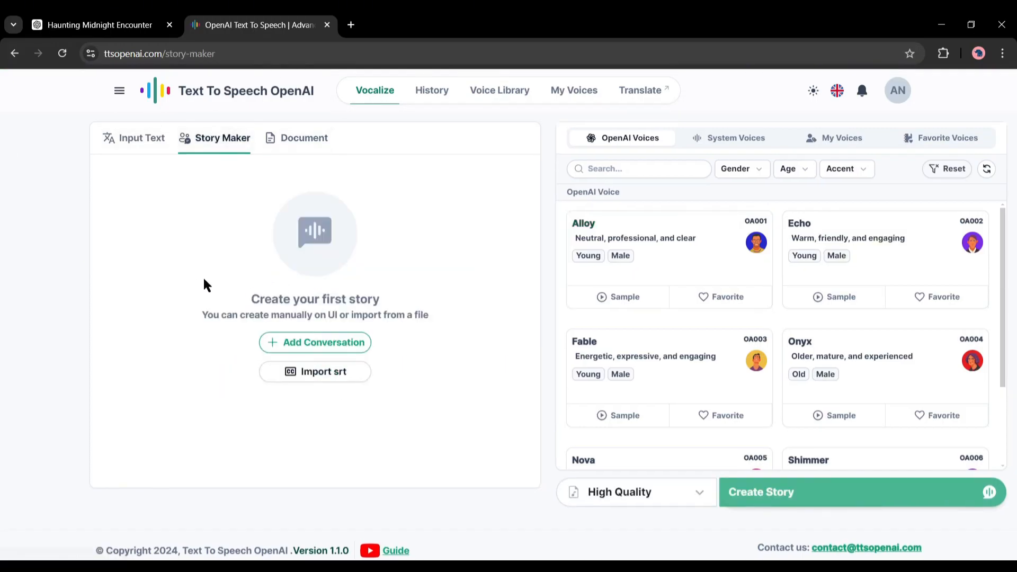
click(315, 342)
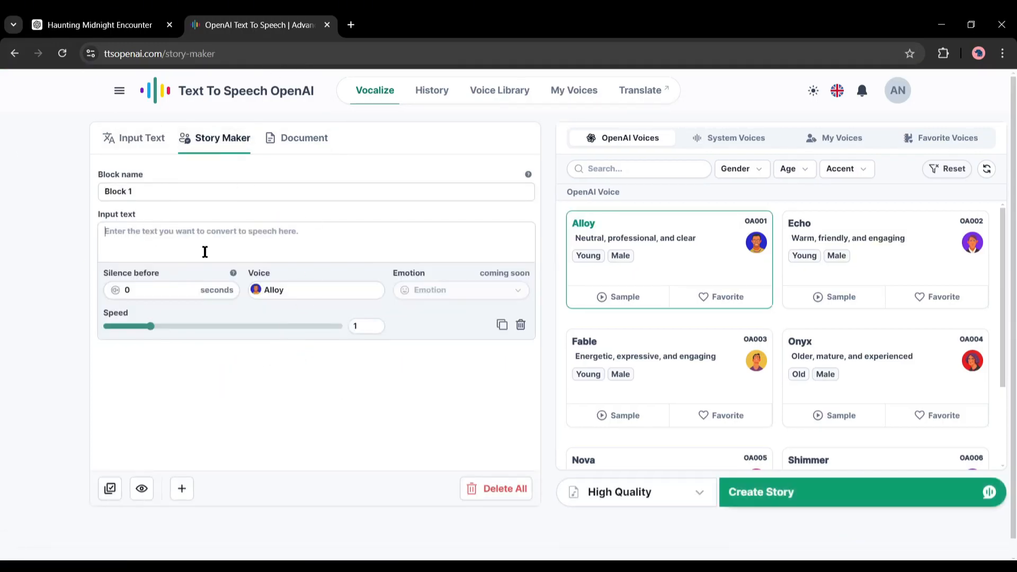
text(ffss)
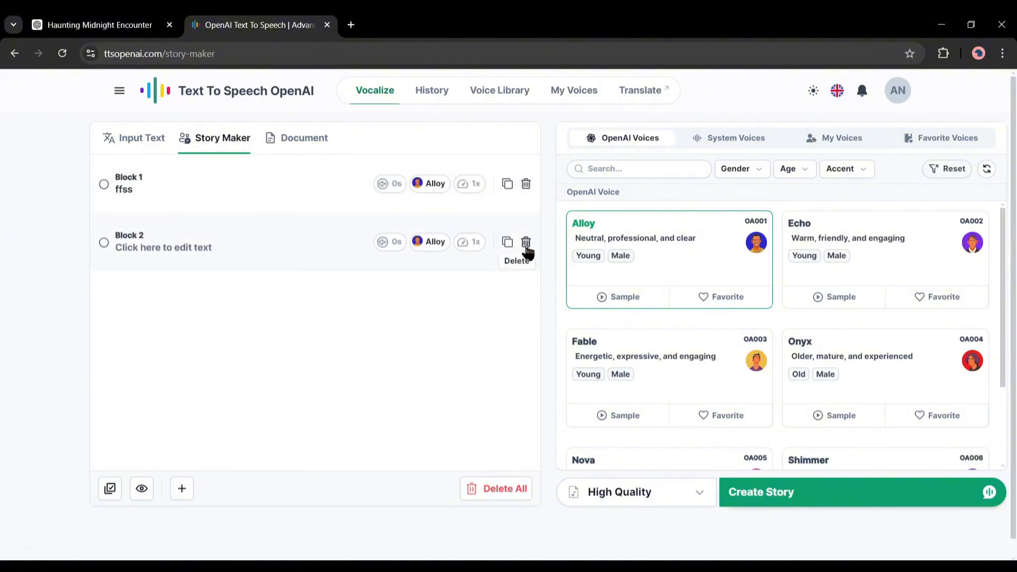
click(497, 489)
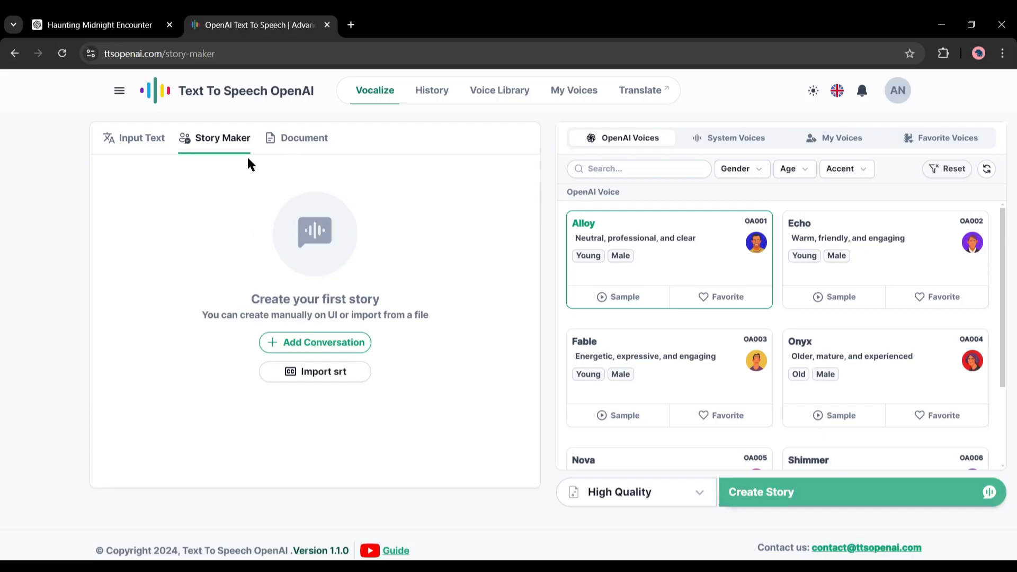
click(304, 137)
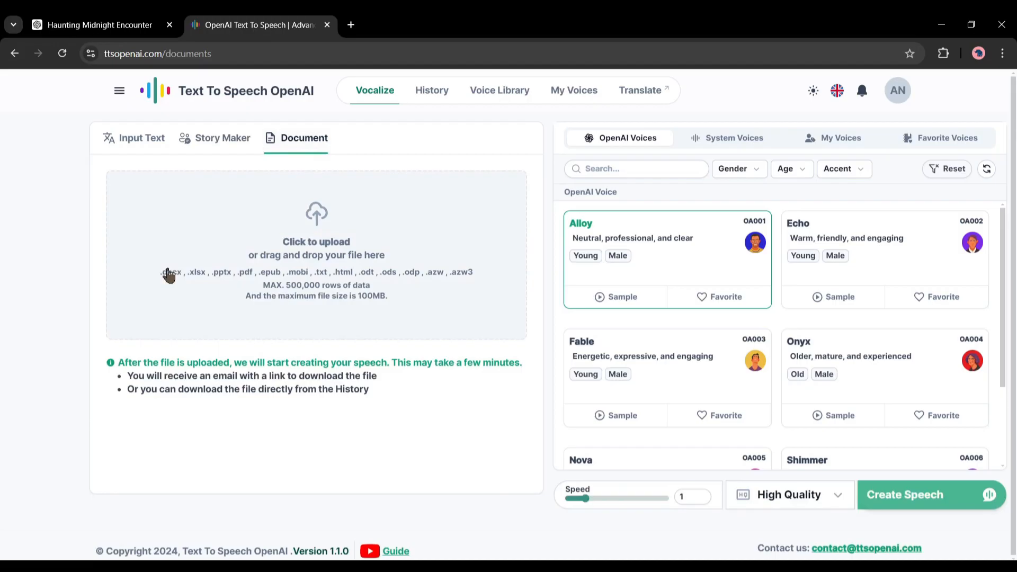
drag(165, 272, 389, 296)
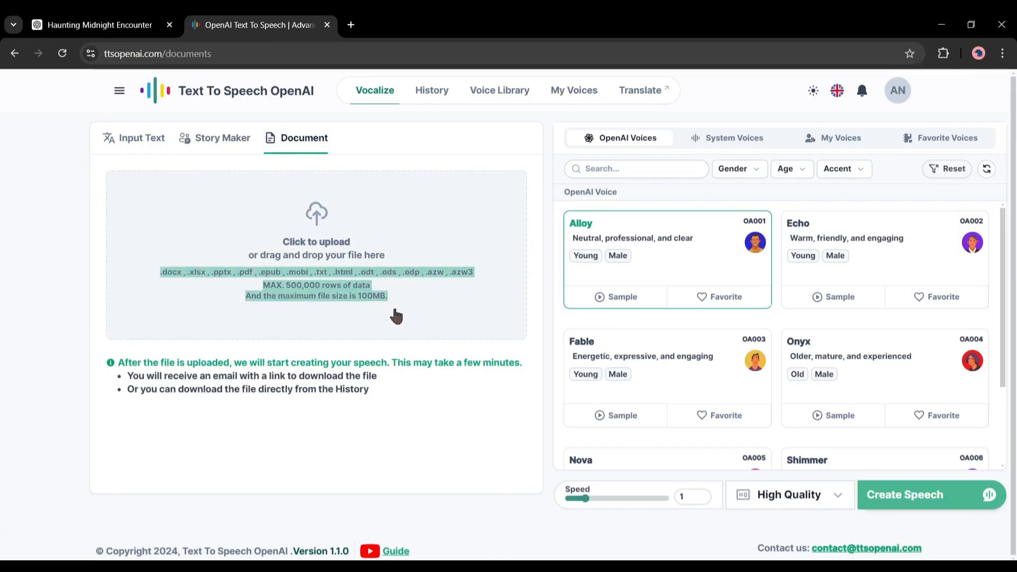
click(134, 138)
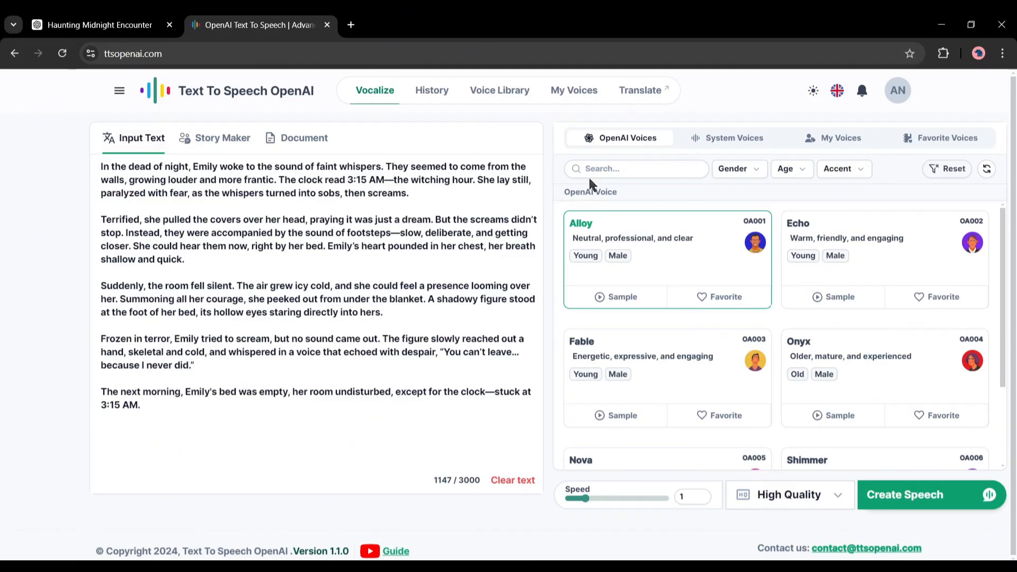
mouse_move(782, 245)
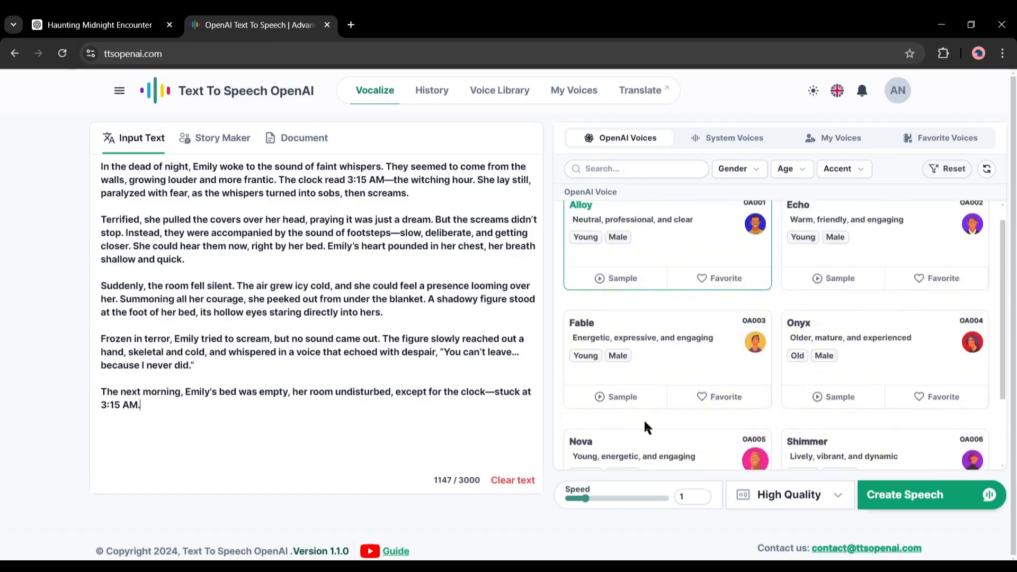
Step: Scroll through the OpenAI Voices list below the pasted horror story
scroll(down, 3)
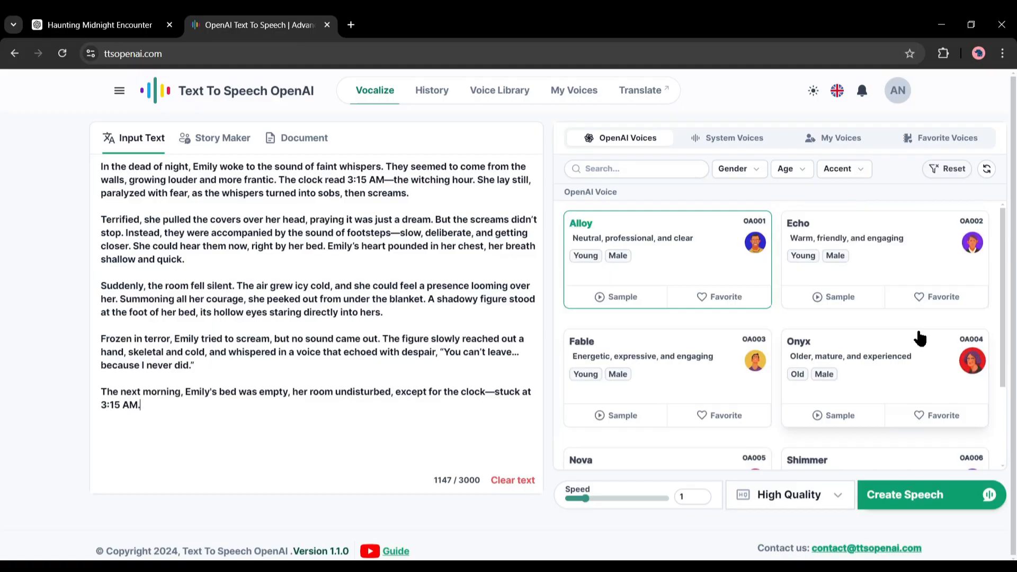
scroll(down, 3)
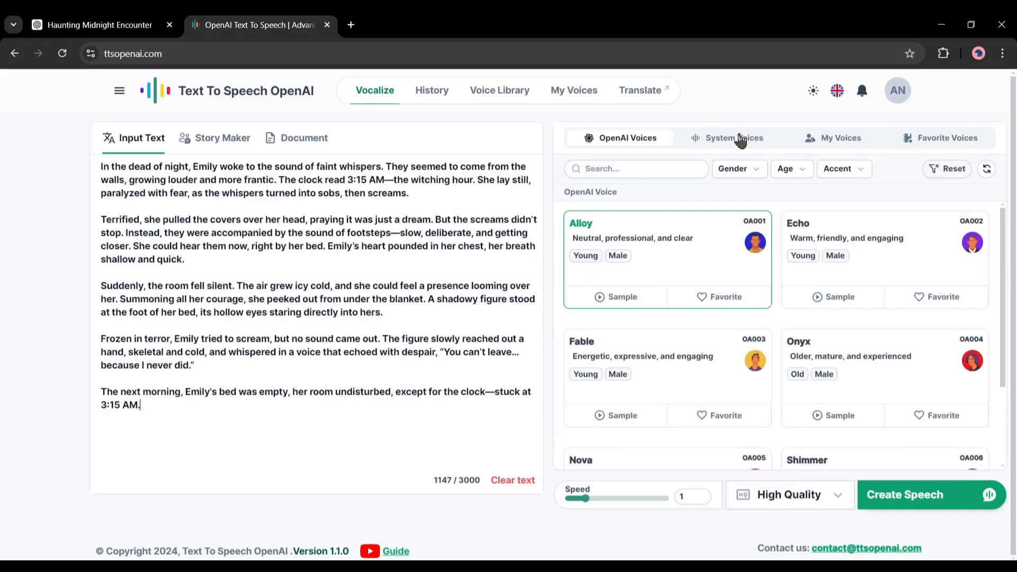
Step: View the System Voices list, then the empty My Voices list
click(734, 138)
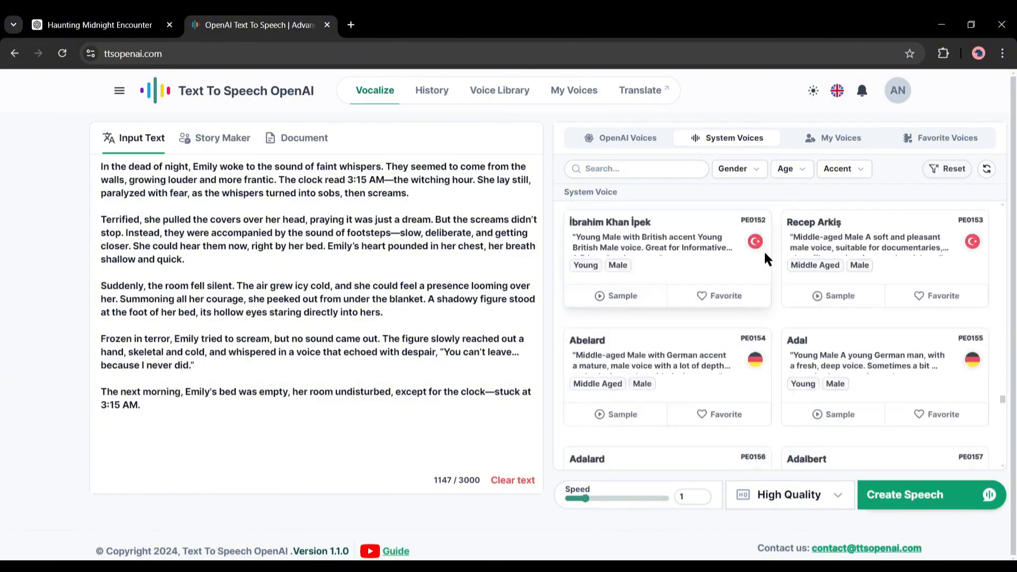
click(841, 138)
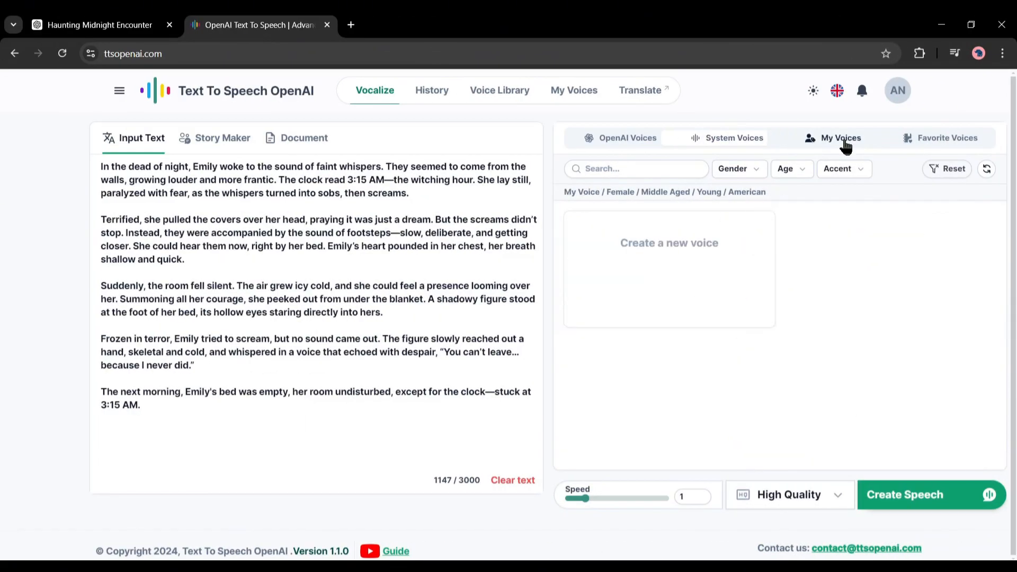
mouse_move(668, 251)
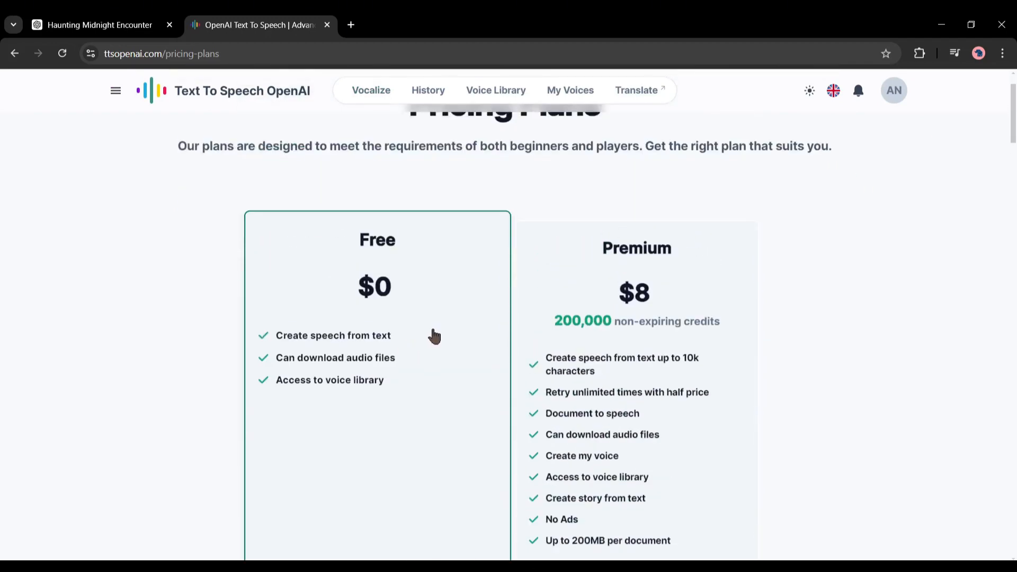
scroll(up, 3)
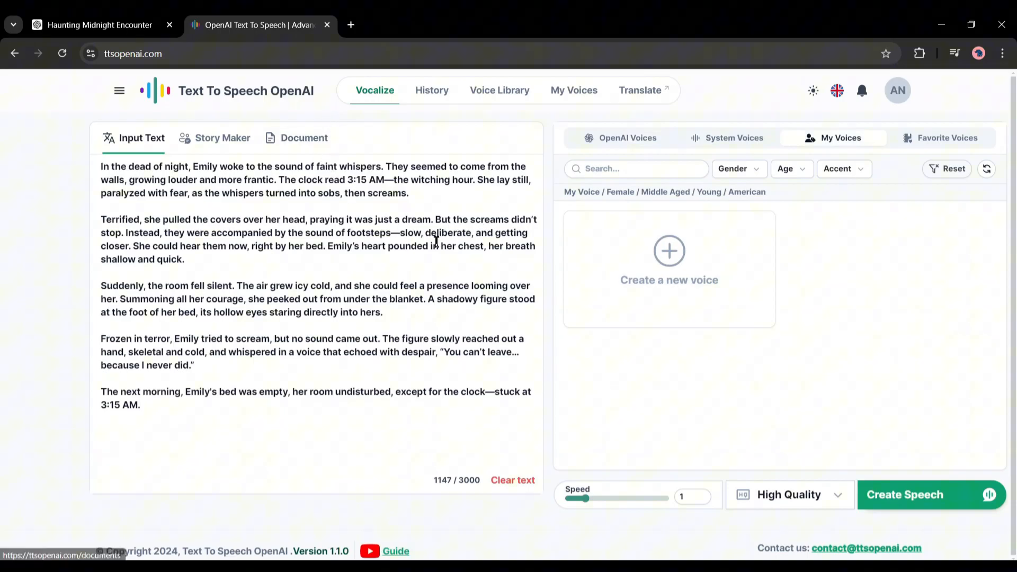
mouse_move(711, 141)
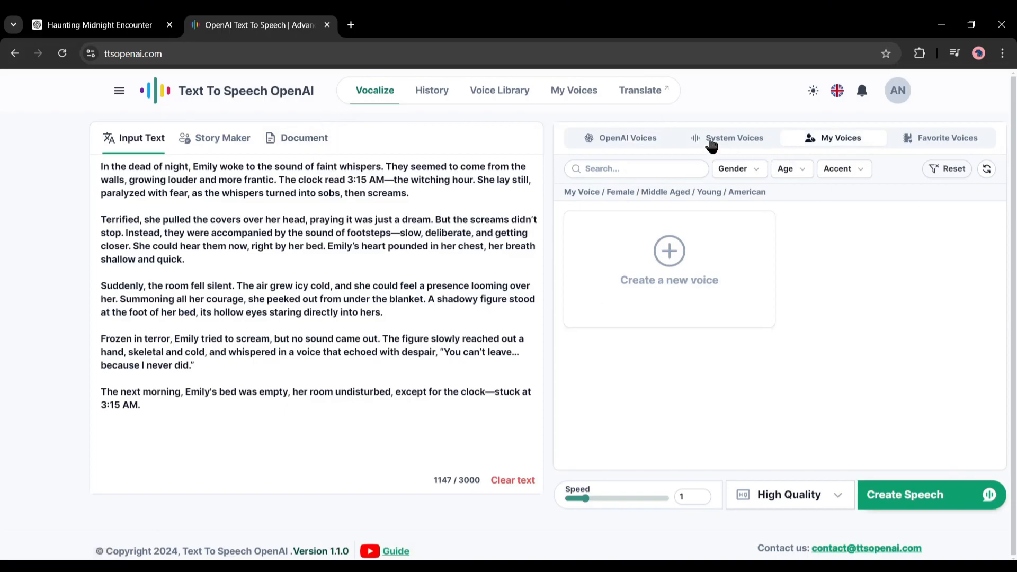
Step: Show the system voices and preview Tom's voice sample
click(734, 138)
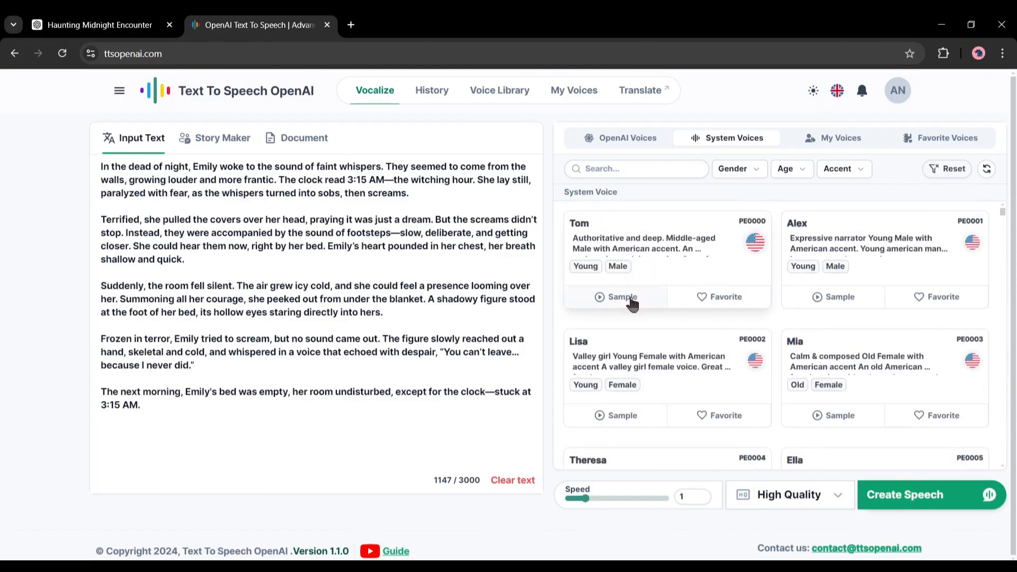
click(839, 297)
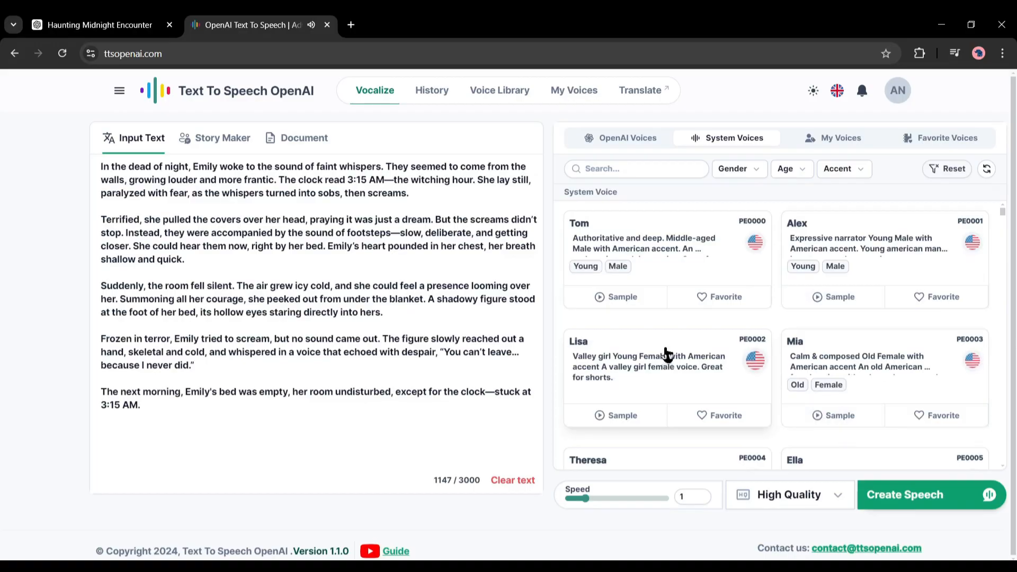
click(987, 169)
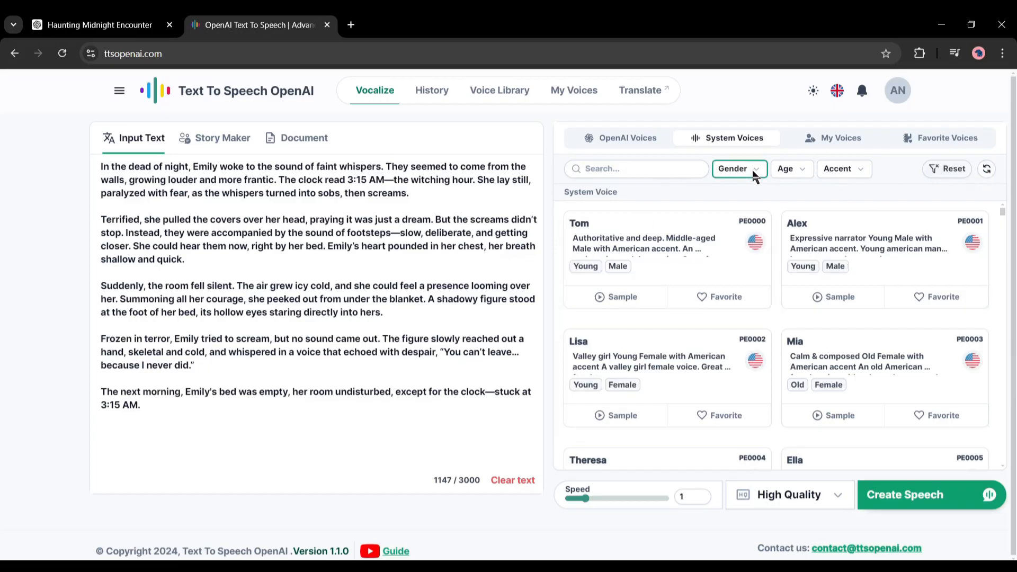
Step: Filter the voices to Female gender, Middle Aged, and American accent
click(738, 169)
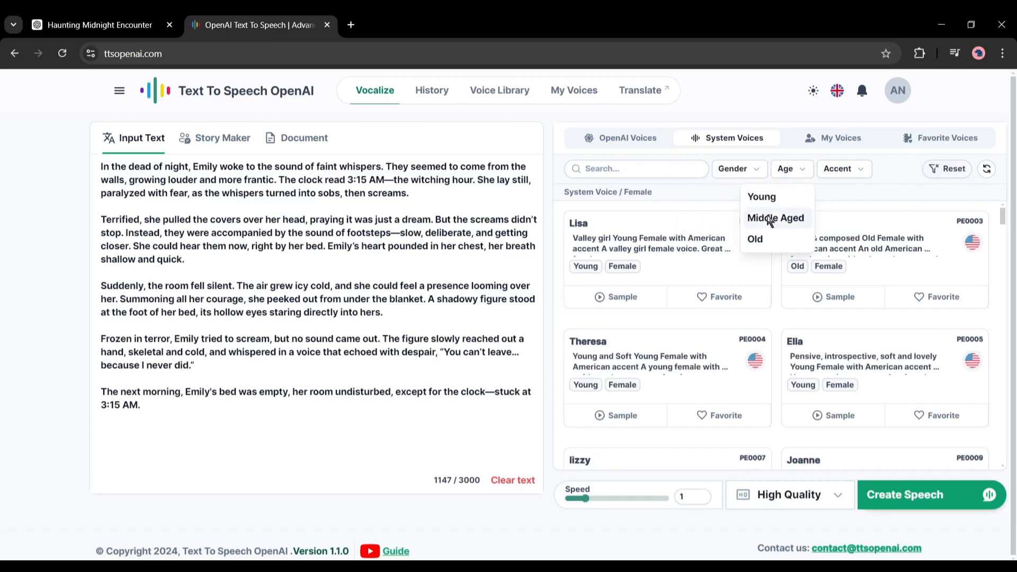
click(775, 217)
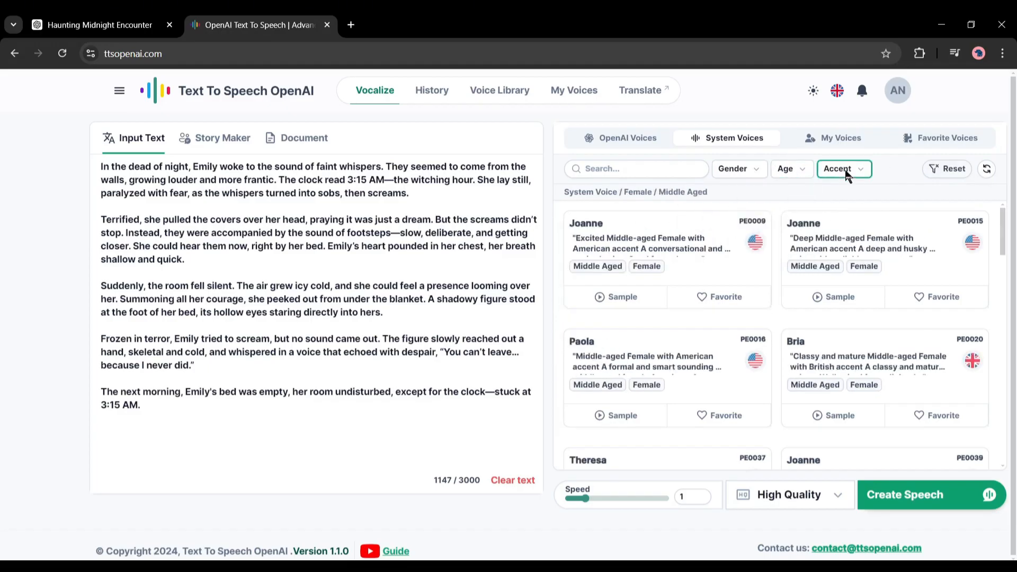
click(843, 168)
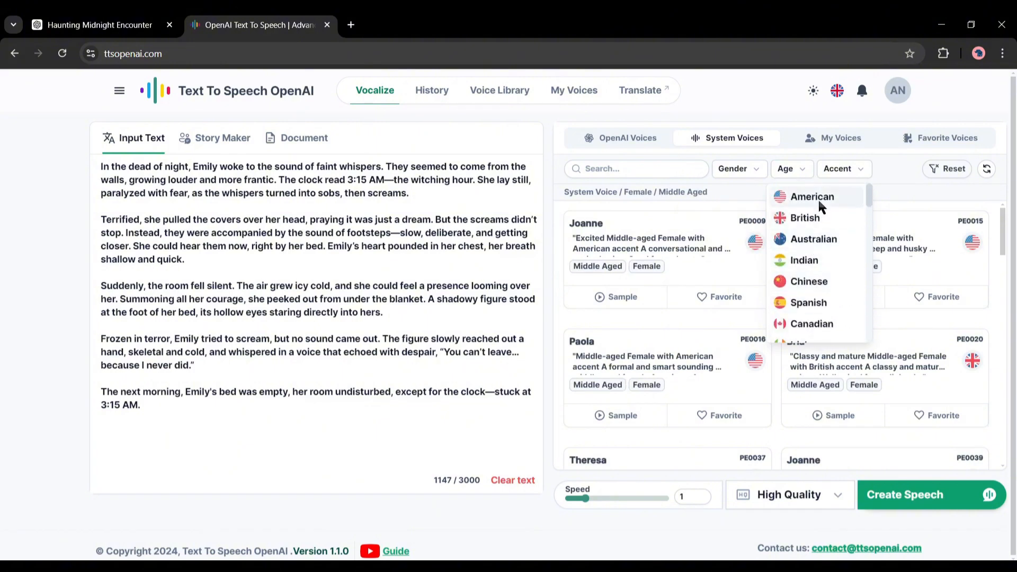
click(811, 196)
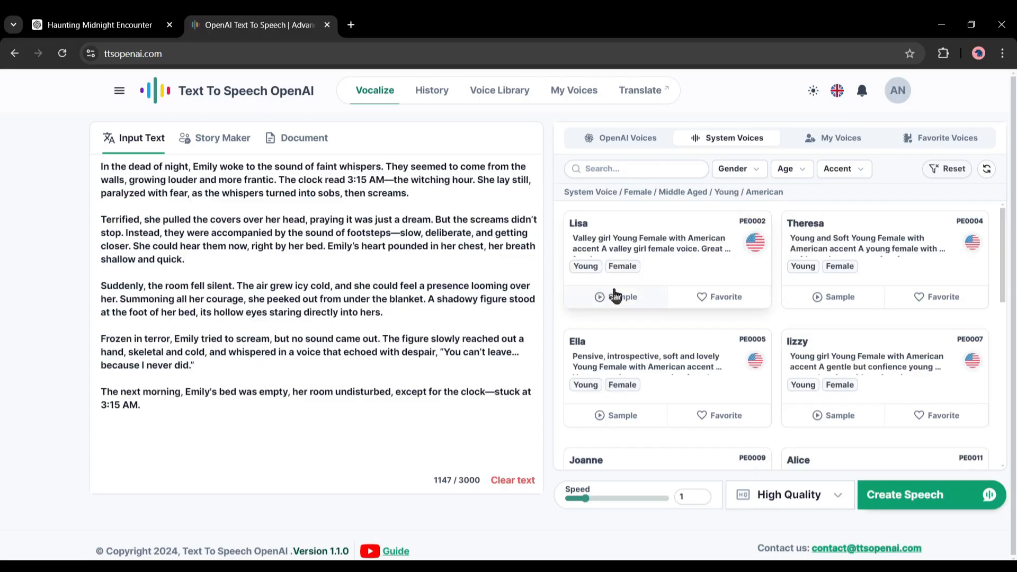
Step: Preview Lisa's sample and scroll down through the filtered female voices
click(615, 297)
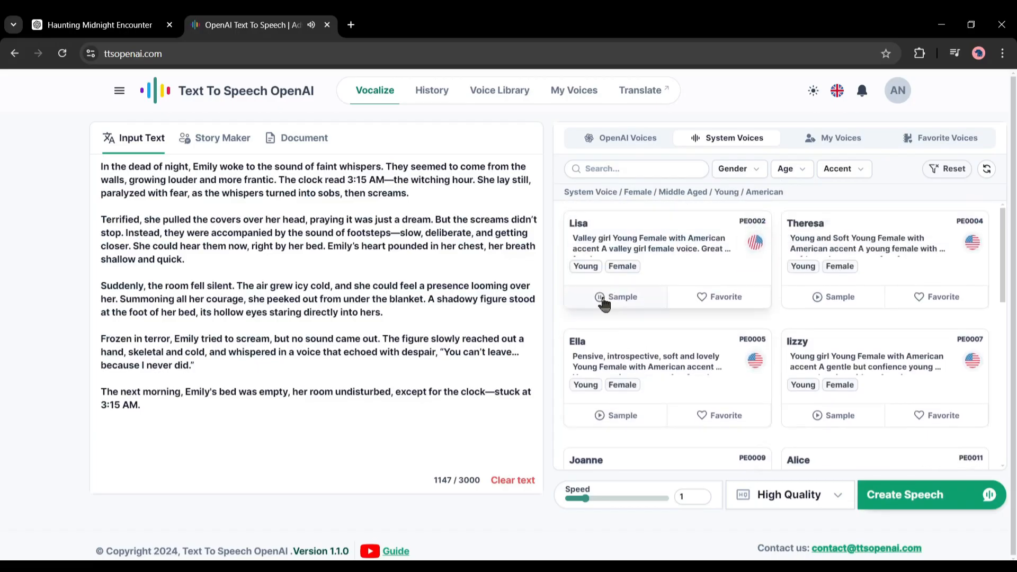
scroll(down, 3)
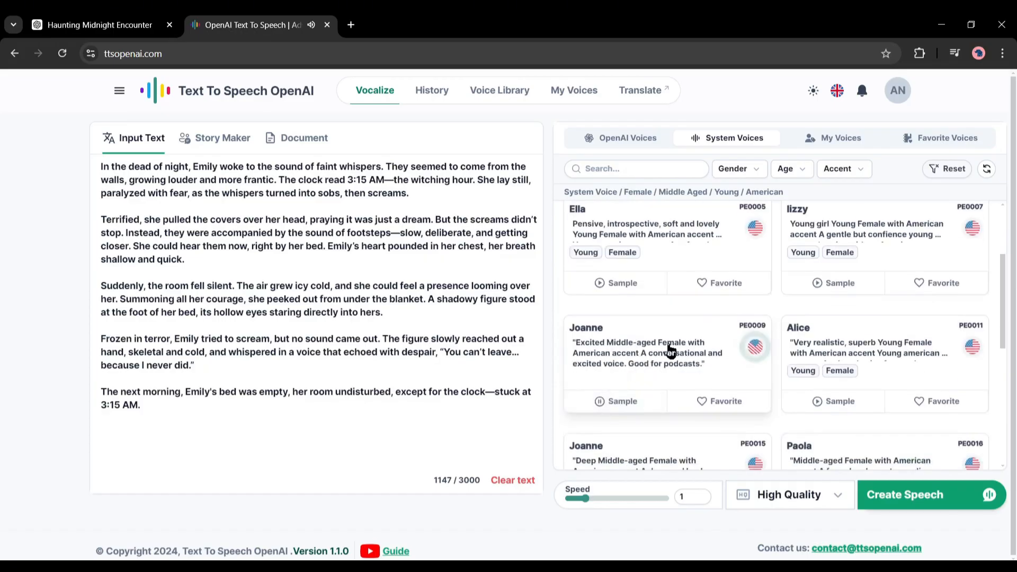
scroll(down, 3)
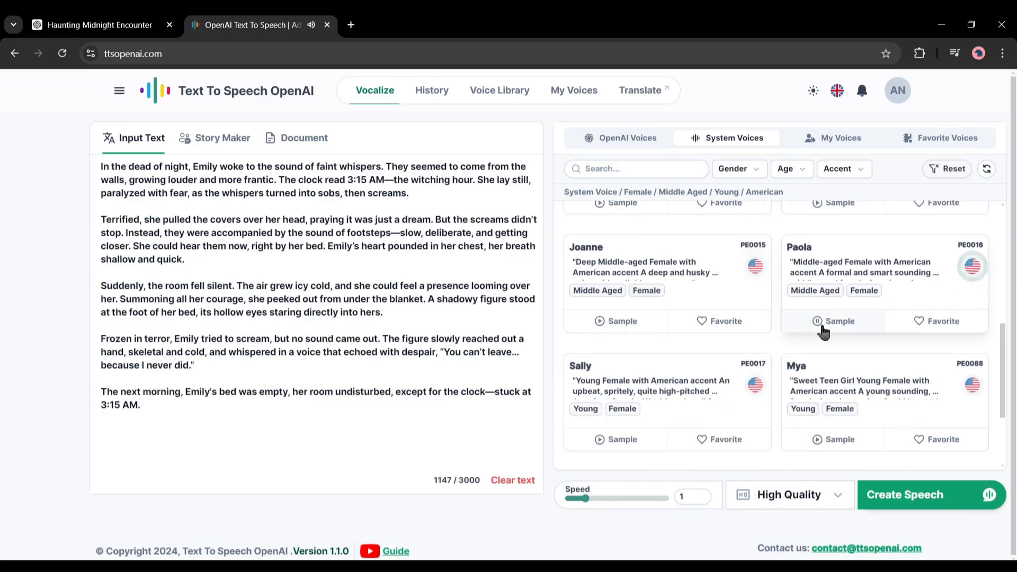
scroll(down, 3)
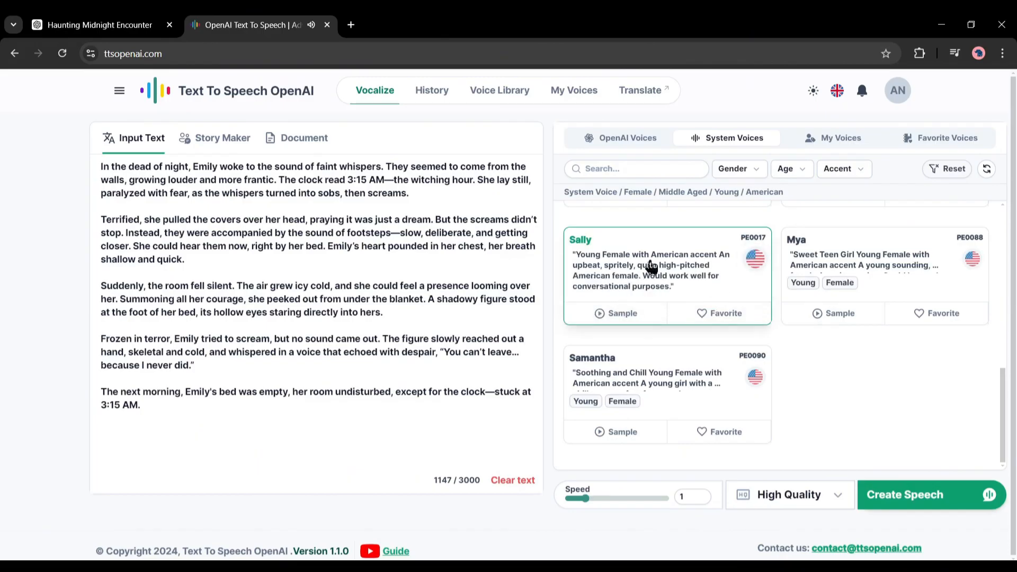
scroll(down, 3)
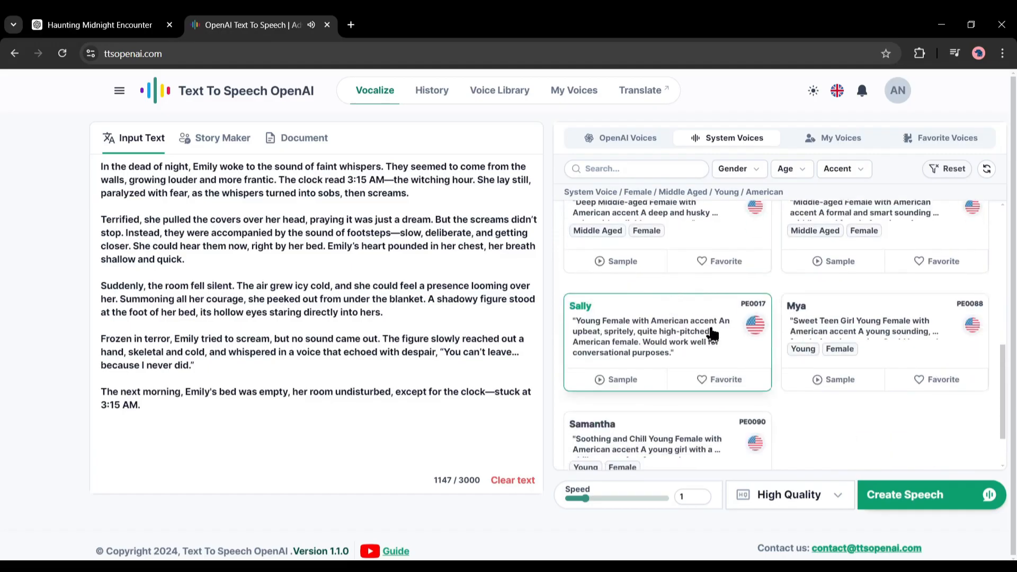
scroll(down, 3)
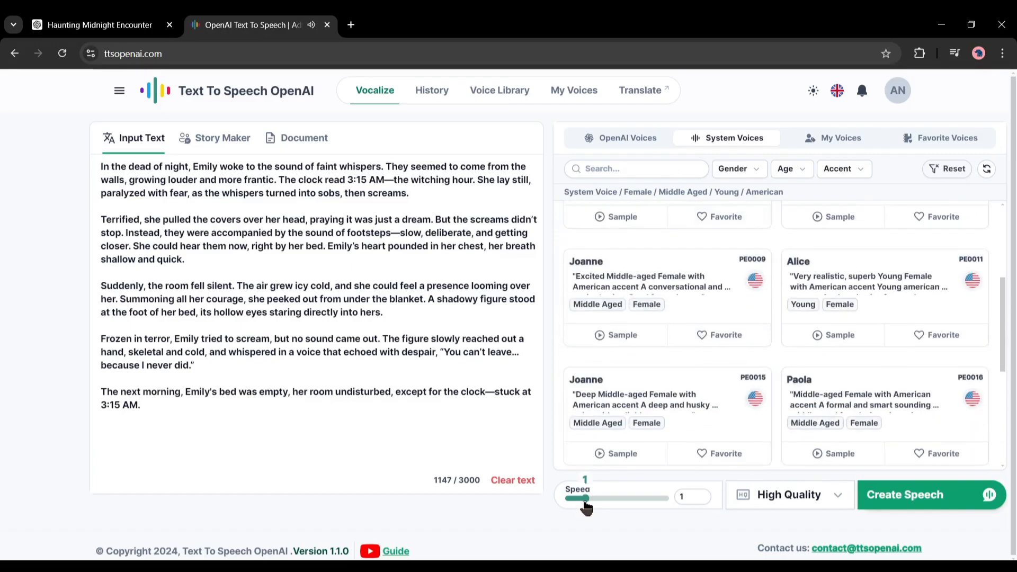
Step: Keep speed 1 and High Quality audio, then create the Alice voiceover
drag(584, 497, 581, 497)
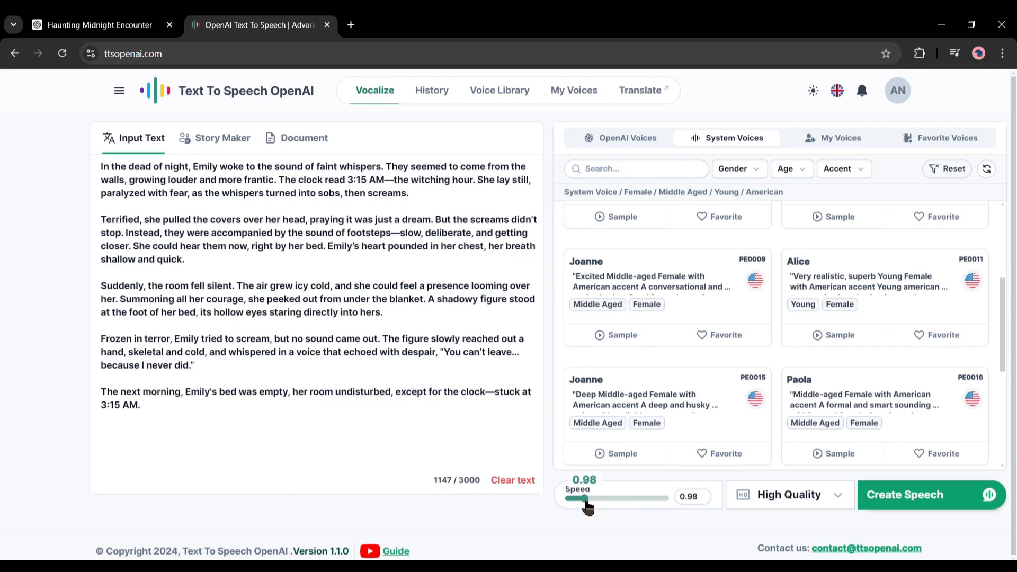
drag(579, 498, 584, 498)
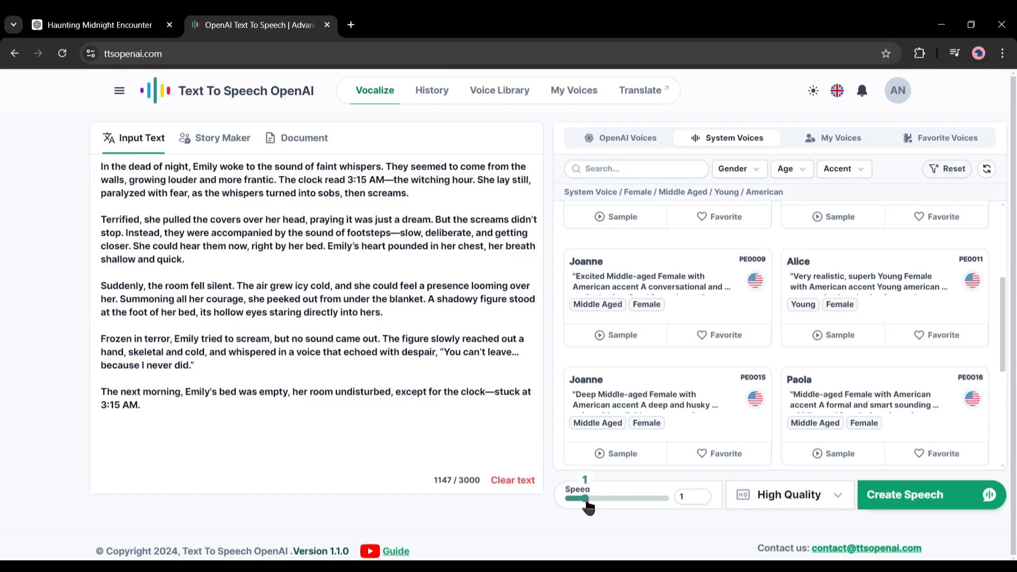
click(789, 494)
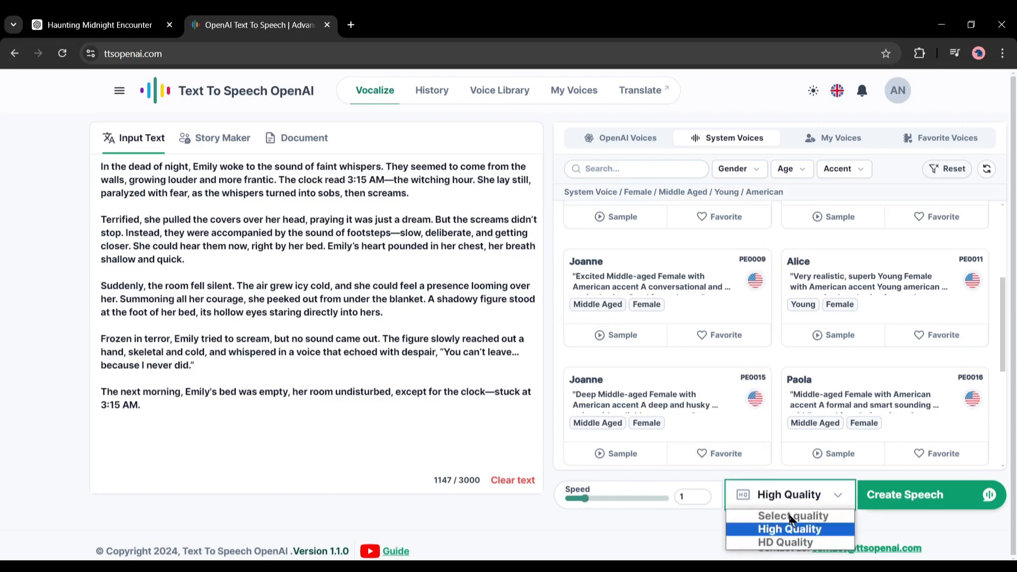
click(786, 529)
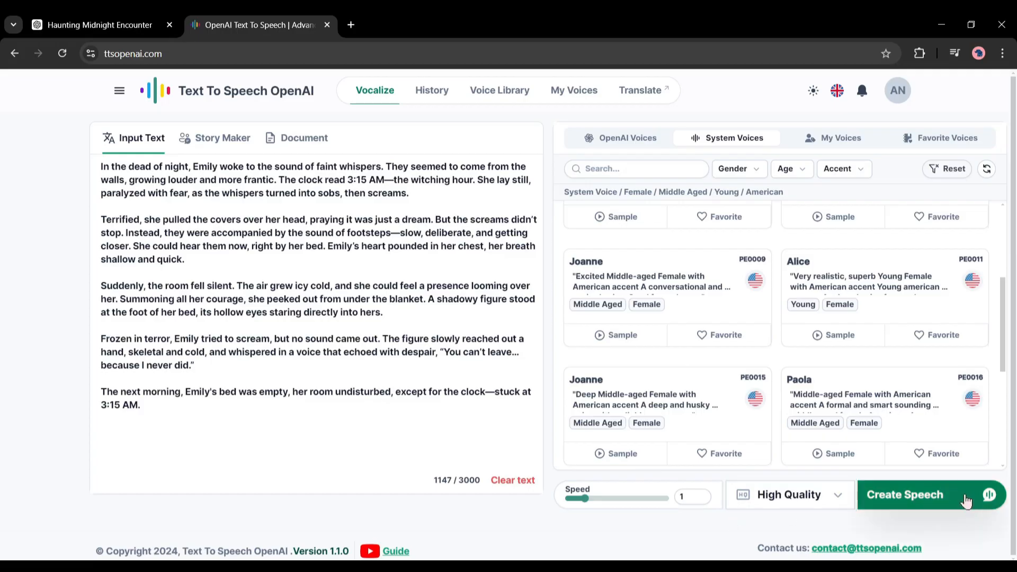
click(905, 494)
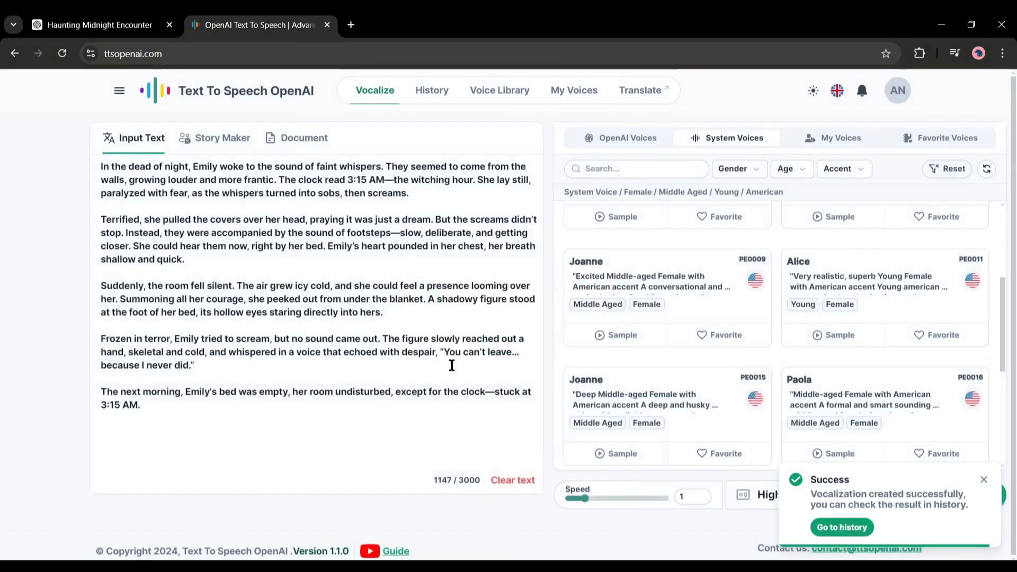
mouse_move(751, 487)
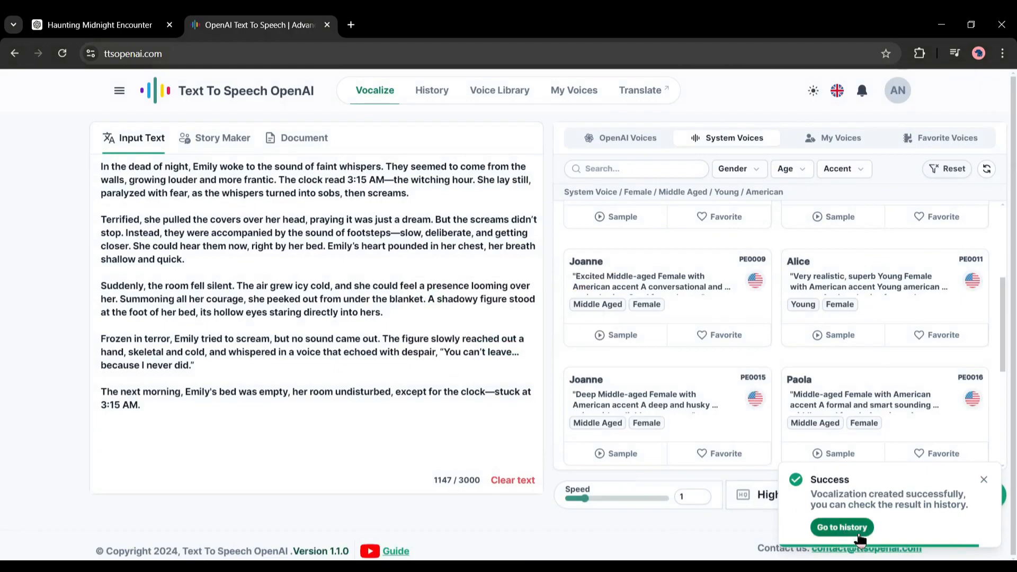
Step: Open history, play the Alice voiceover briefly, then pause it
click(842, 526)
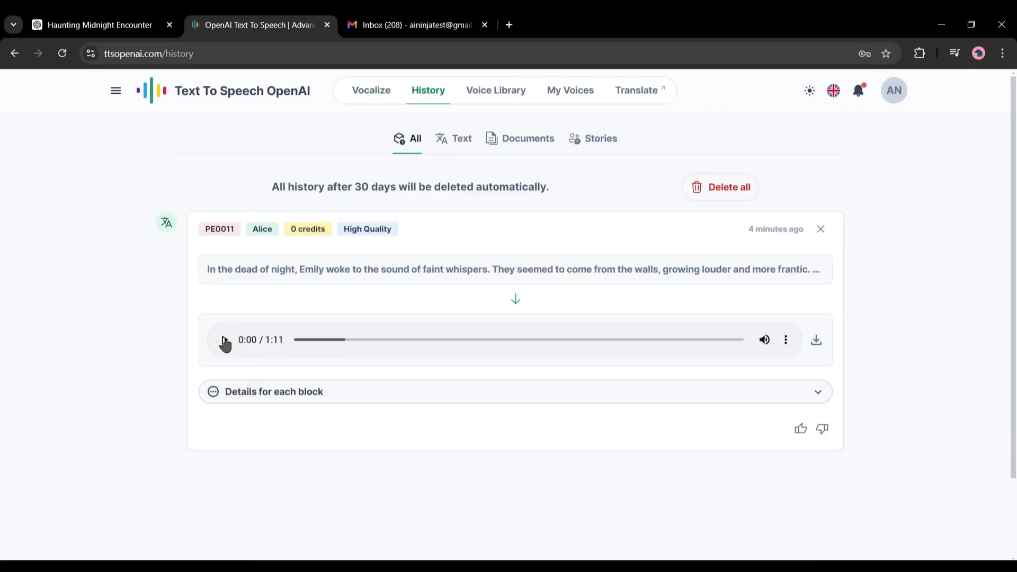
click(223, 339)
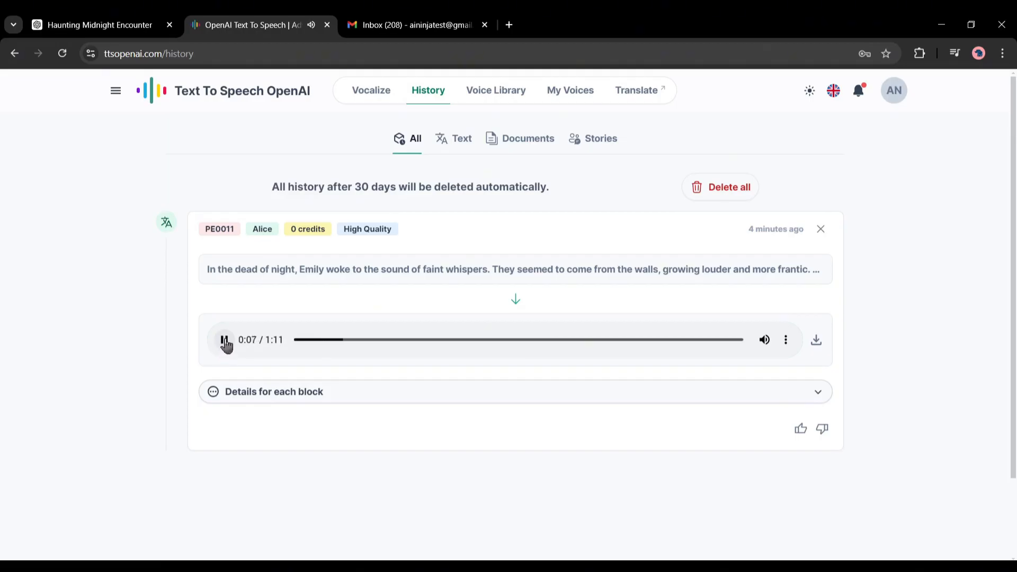
click(223, 340)
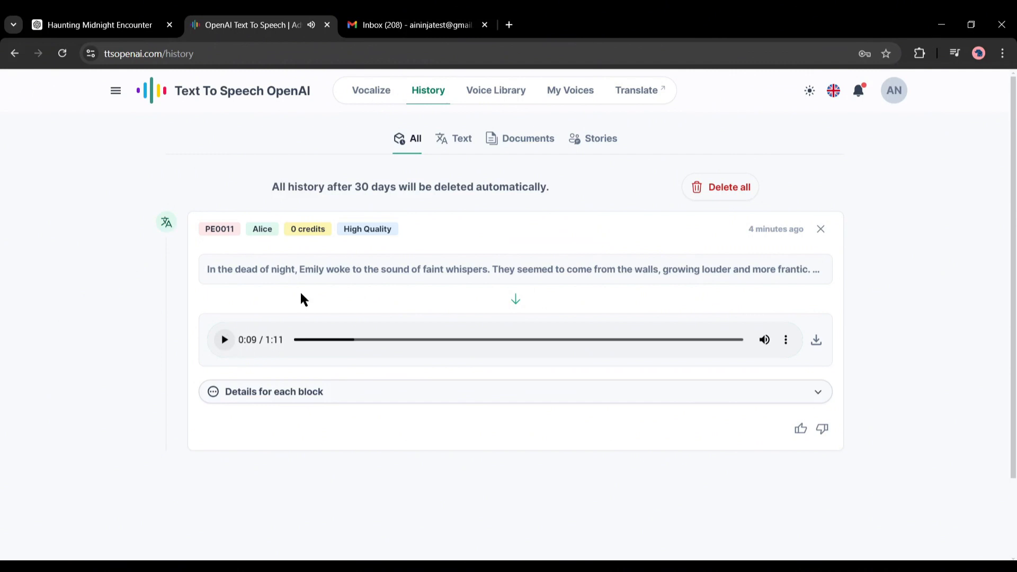
mouse_move(379, 73)
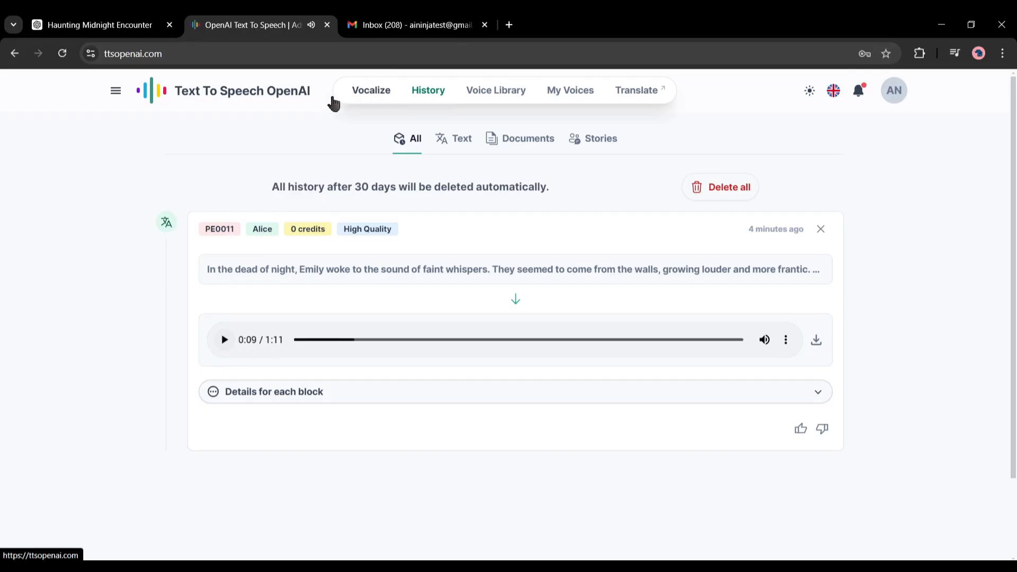
Step: Choose Samantha (PE0090) in Vocalize, create the speech, and view it in history
click(370, 90)
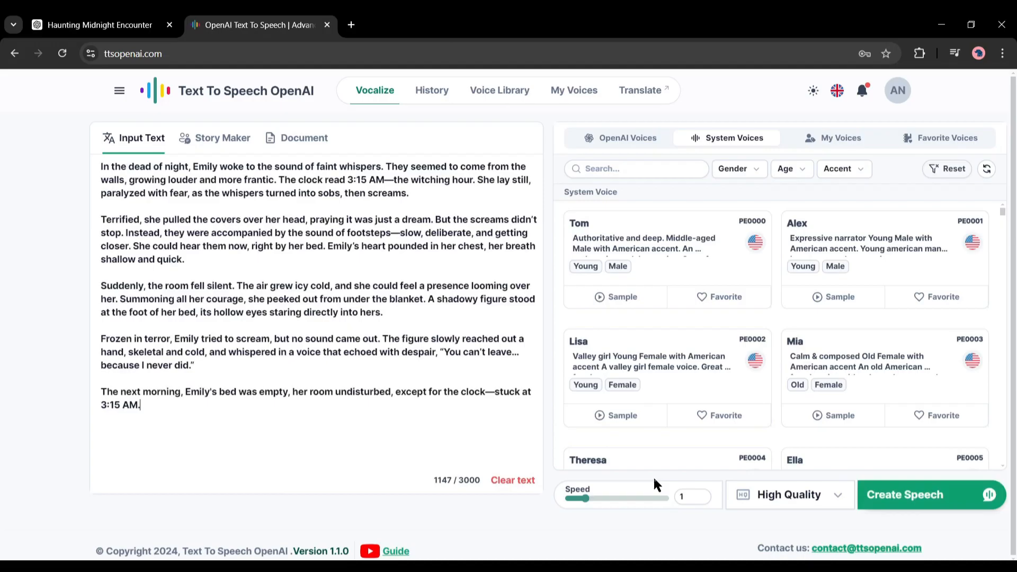
click(841, 169)
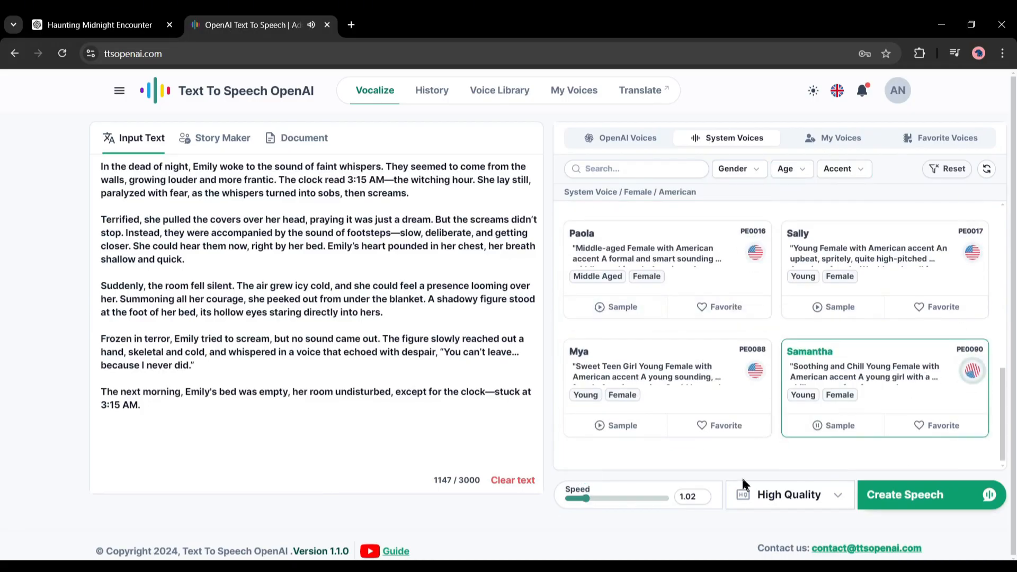
click(905, 495)
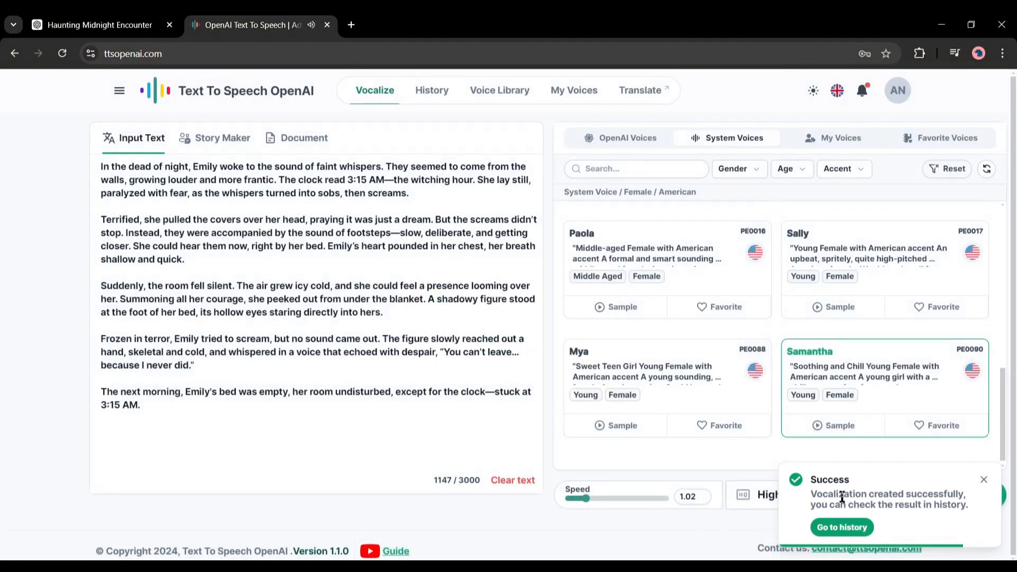
click(841, 527)
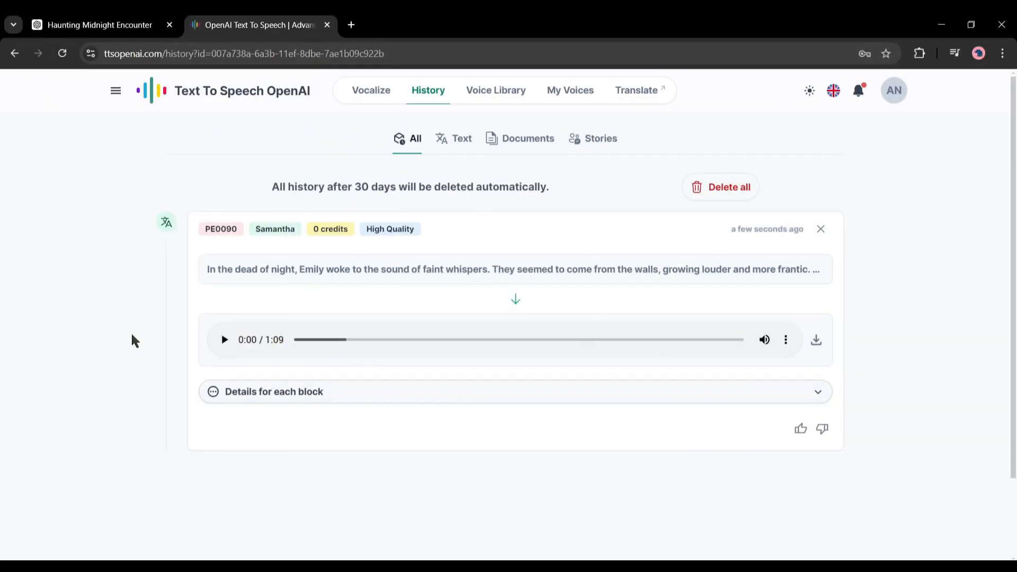
Step: Play the 1:09 Samantha voiceover from its history entry
click(223, 340)
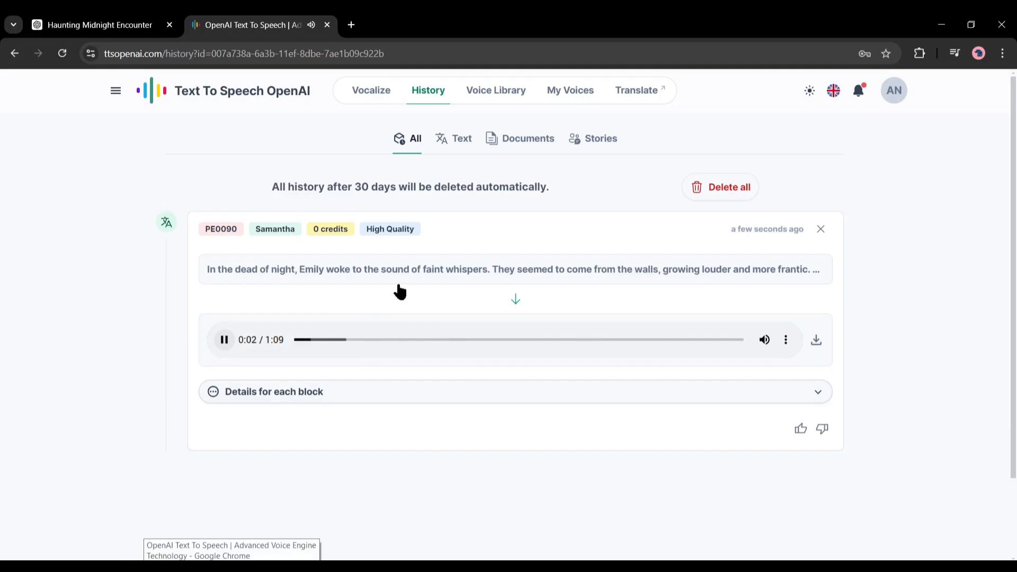
mouse_move(453, 479)
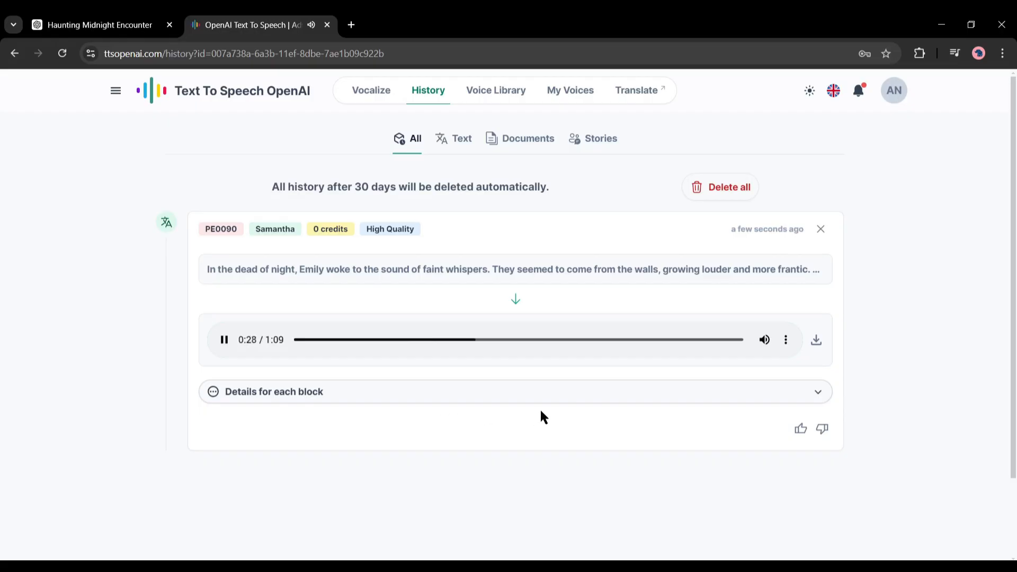
mouse_move(538, 417)
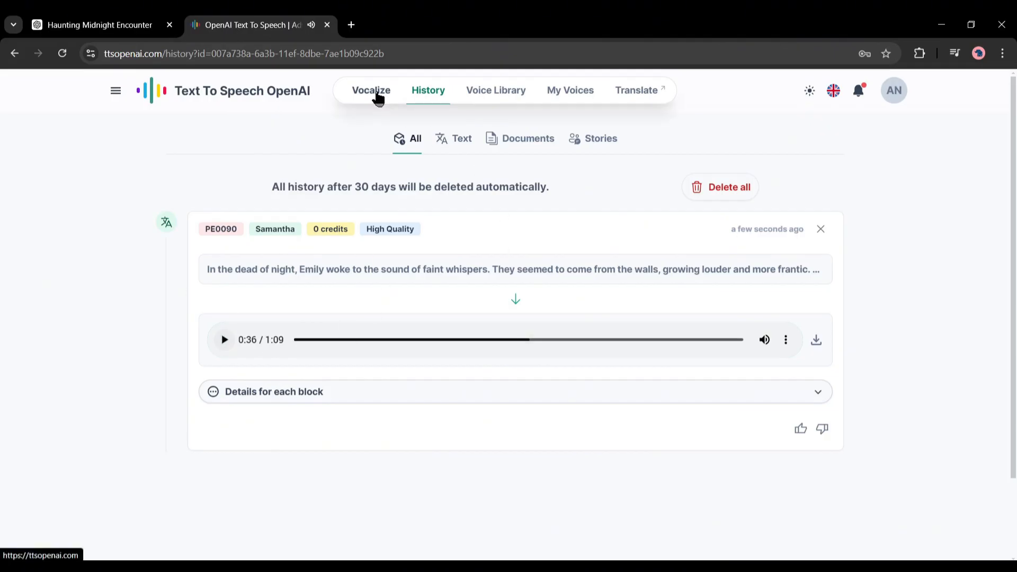
Step: Play the older Alice voiceover from History, then bring up the Voice Library of female system voices
click(371, 90)
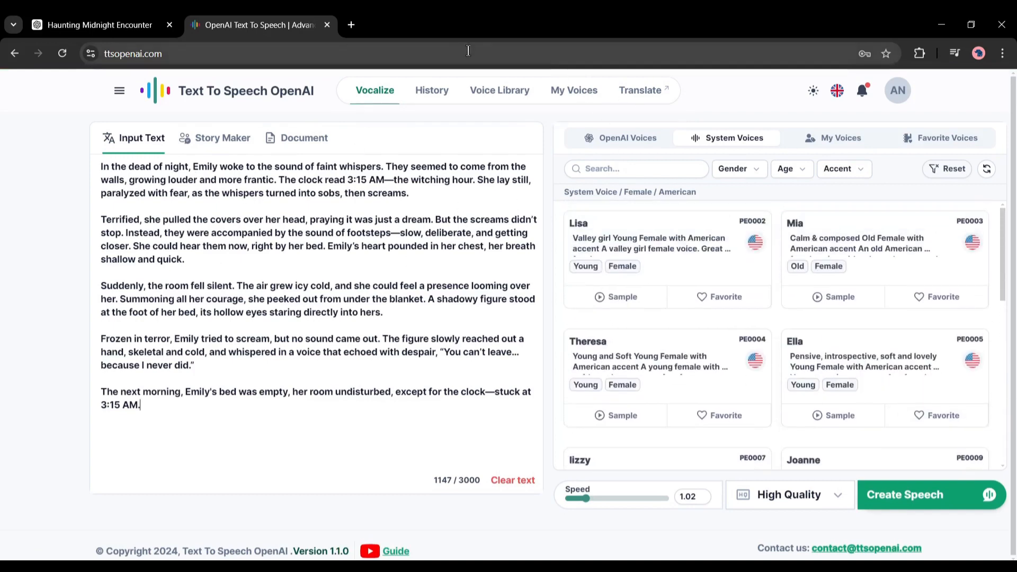
click(432, 90)
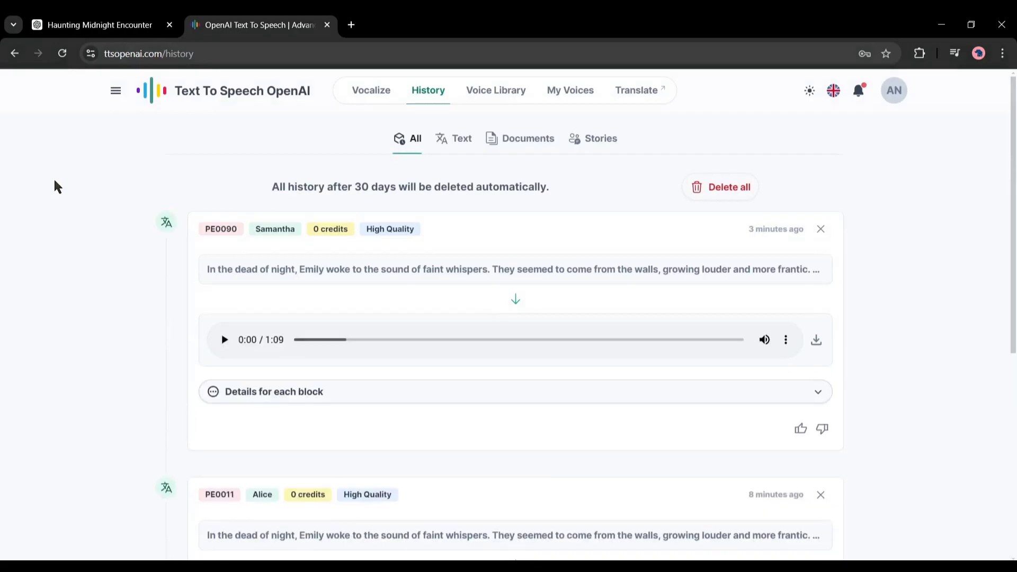
scroll(down, 3)
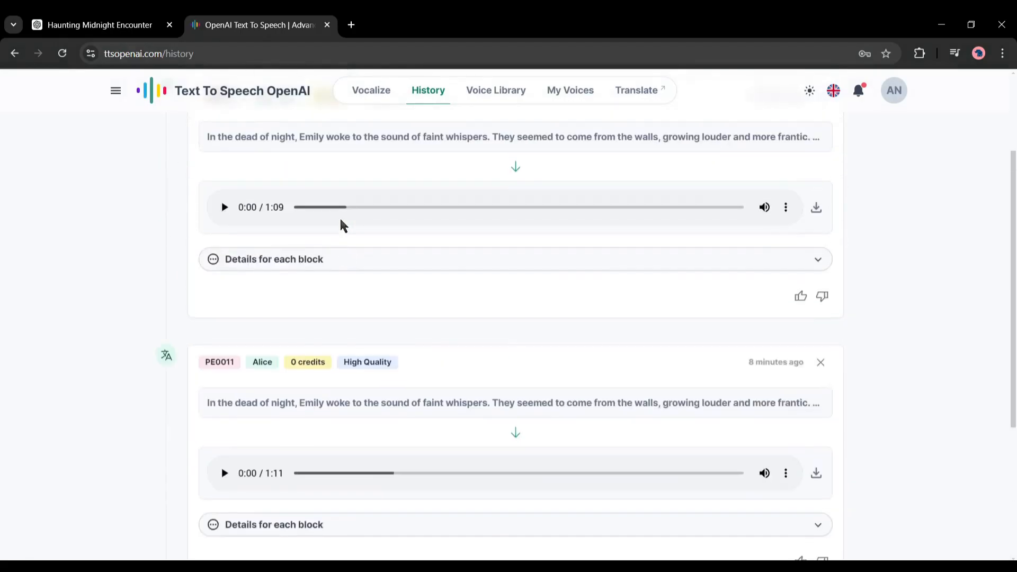
scroll(down, 3)
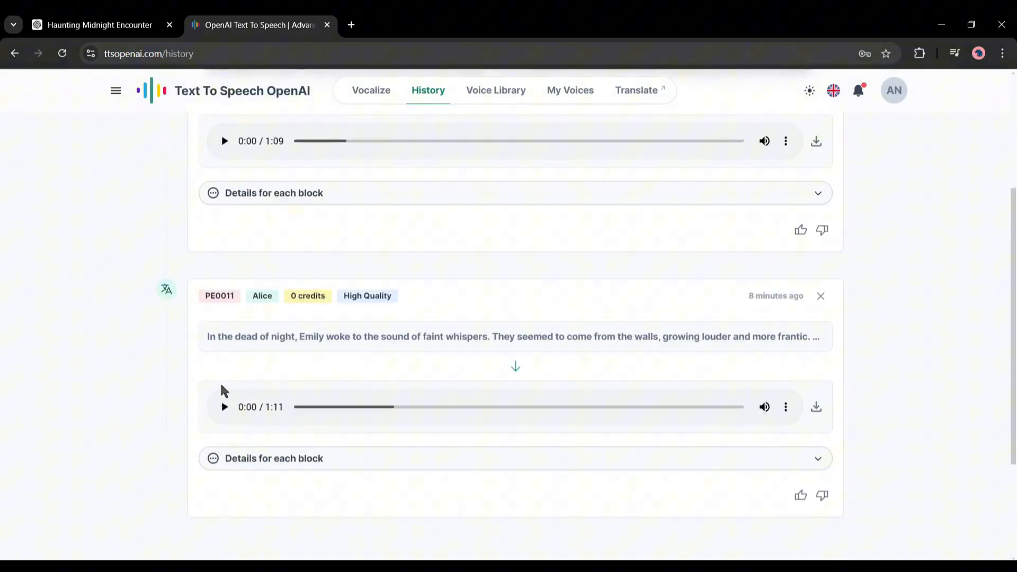
click(225, 407)
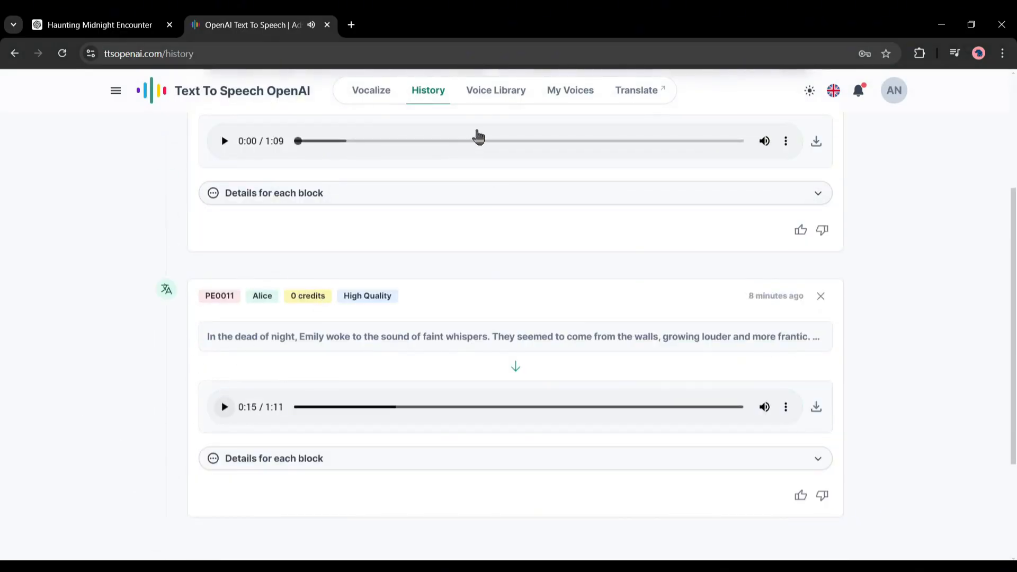
click(496, 90)
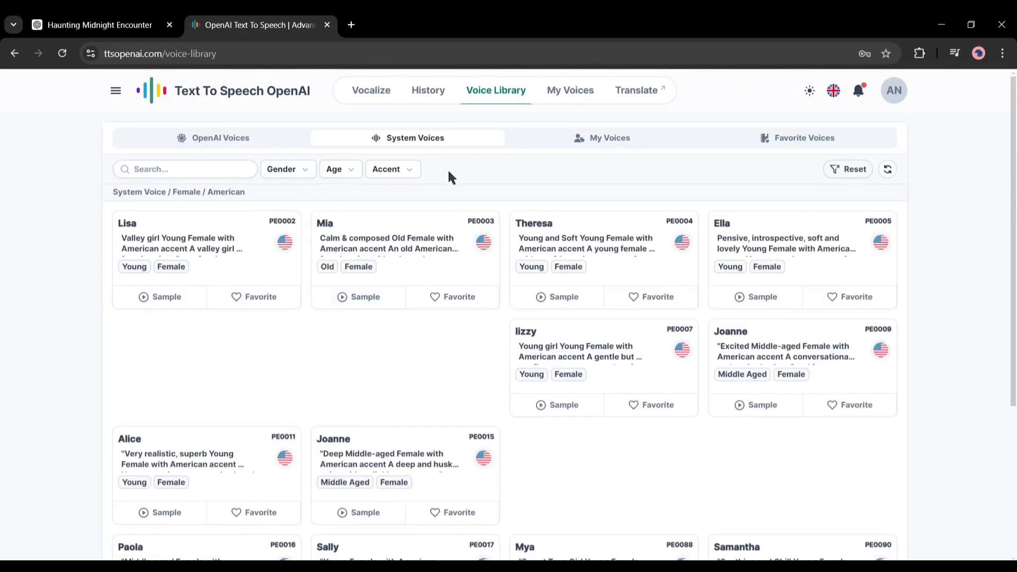
Step: View the empty Favorite Voices list, return to System Voices, and open the empty My Voices page
click(807, 138)
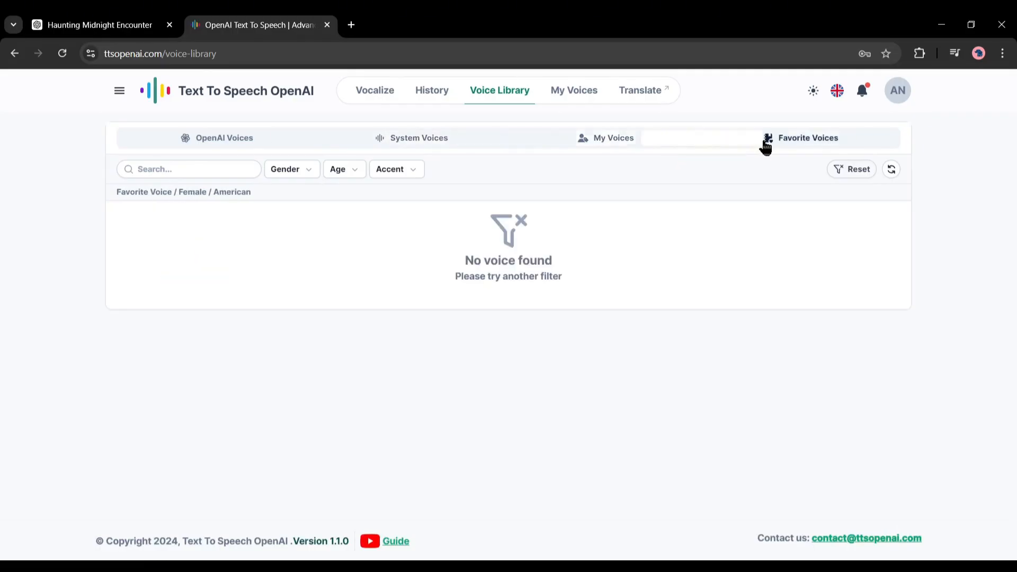
click(415, 138)
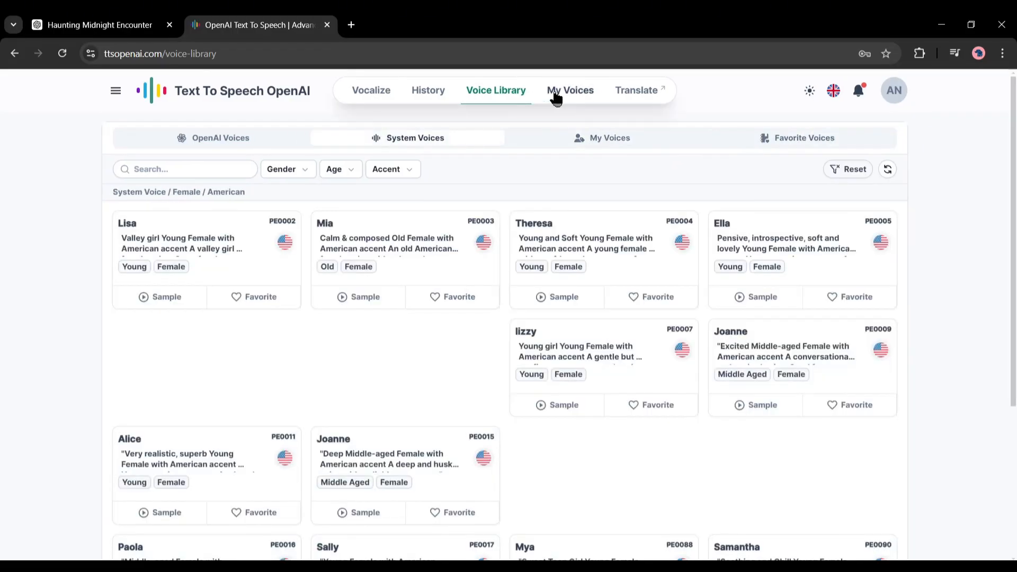
click(570, 90)
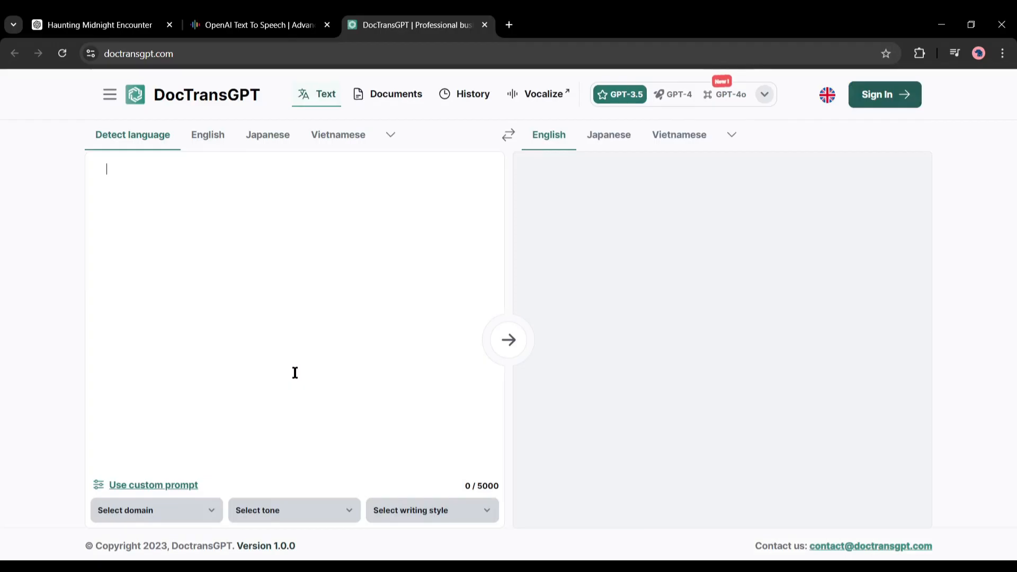
click(260, 25)
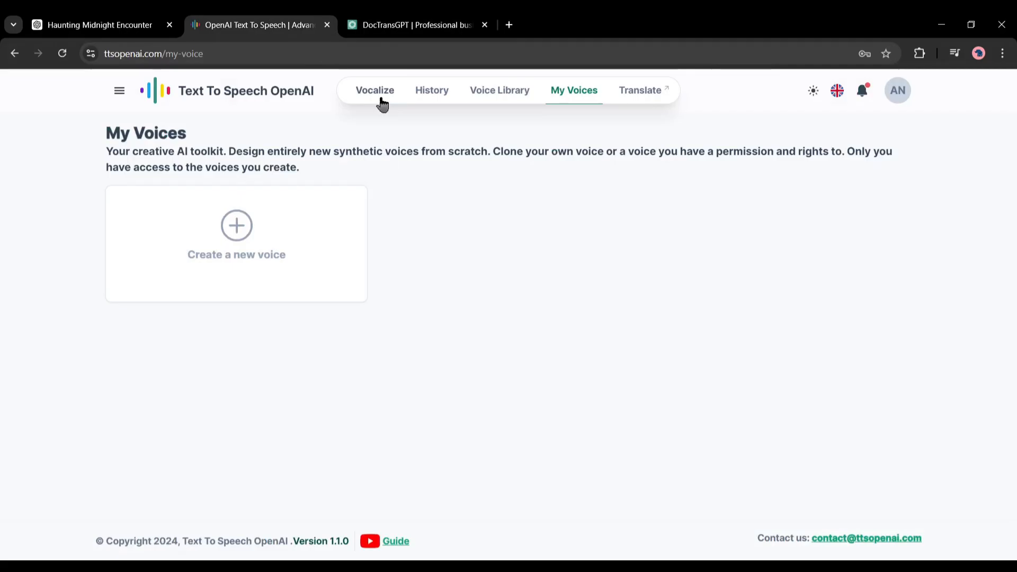